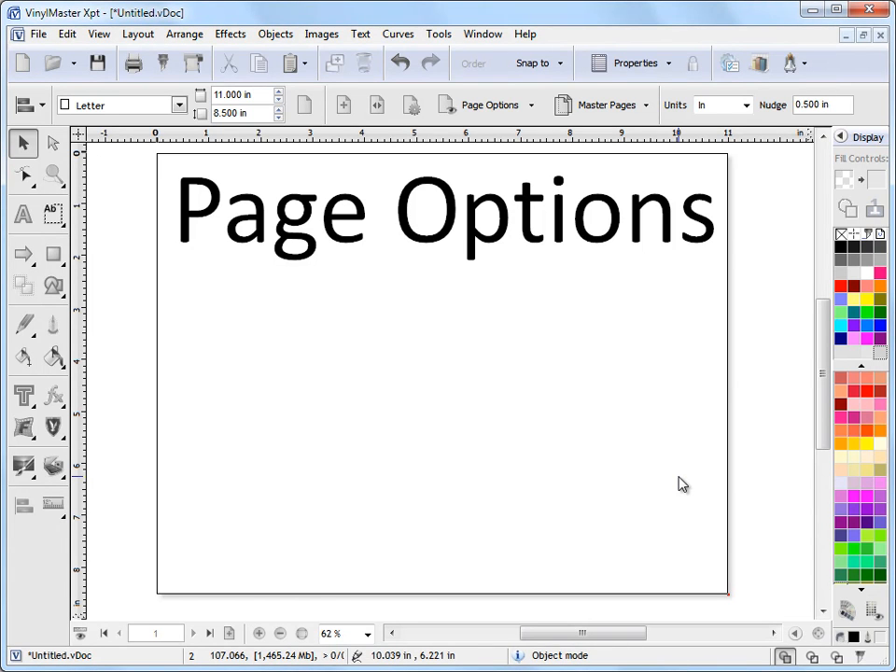
mouse_move(146, 41)
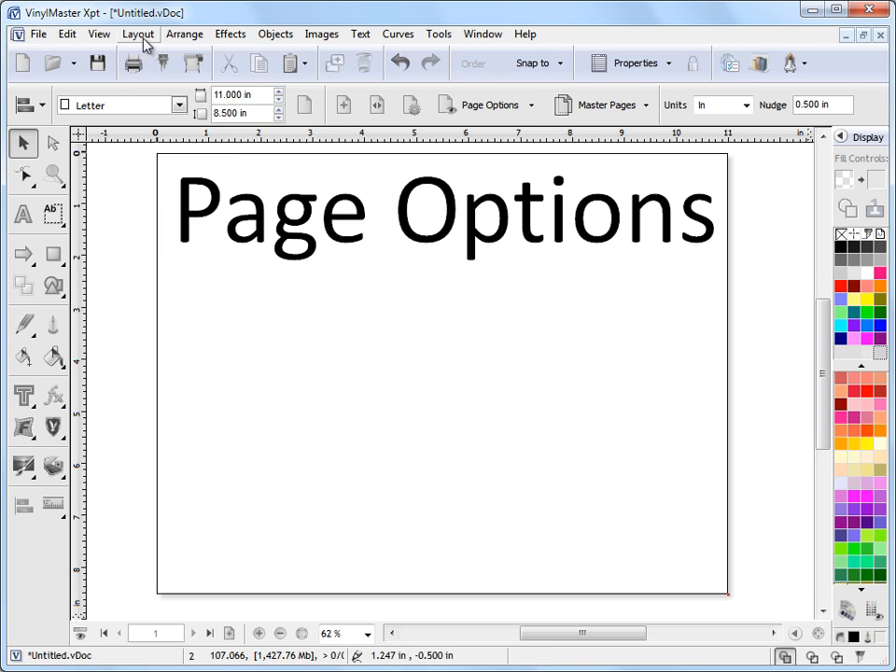
Open the Page Setup dialog for the 11 × 8.5 in Letter page and glance at the Page Background settings
left_click(138, 34)
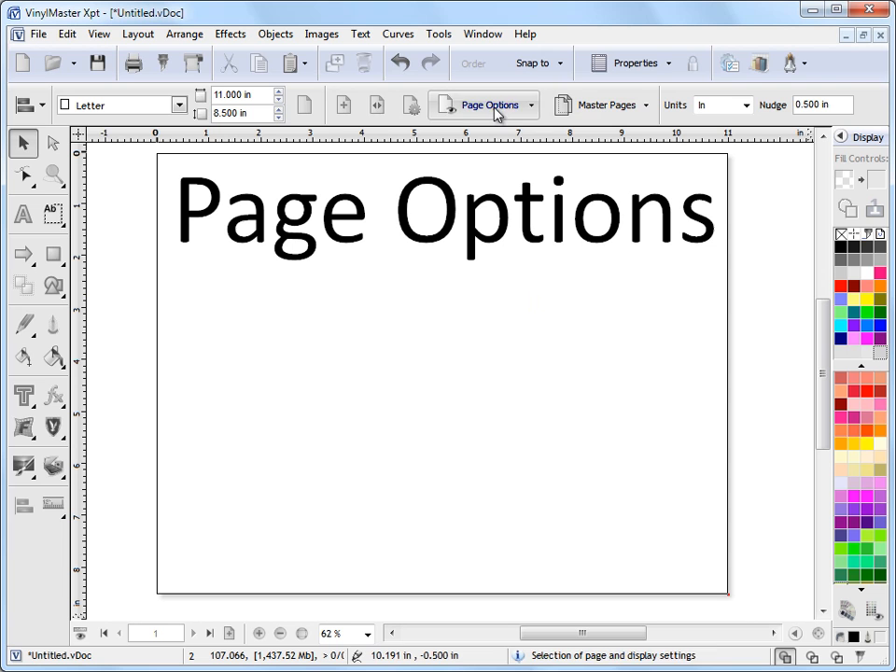
mouse_move(448, 122)
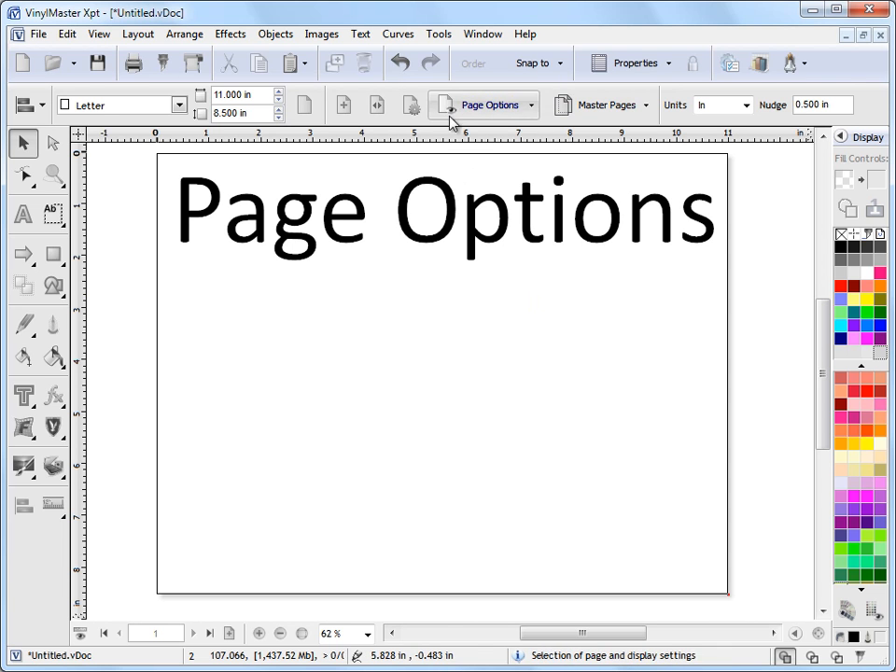
mouse_move(411, 105)
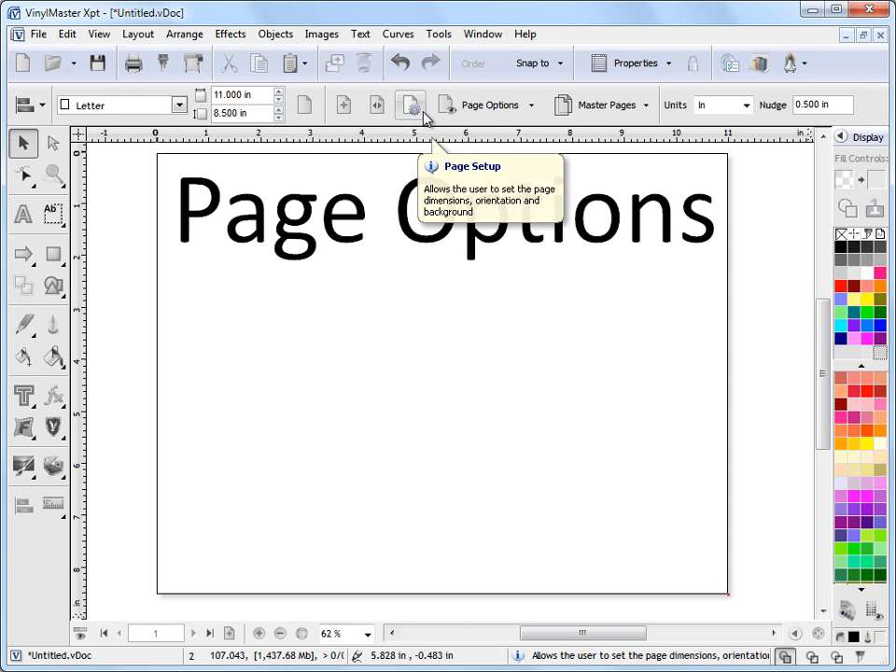
left_click(410, 105)
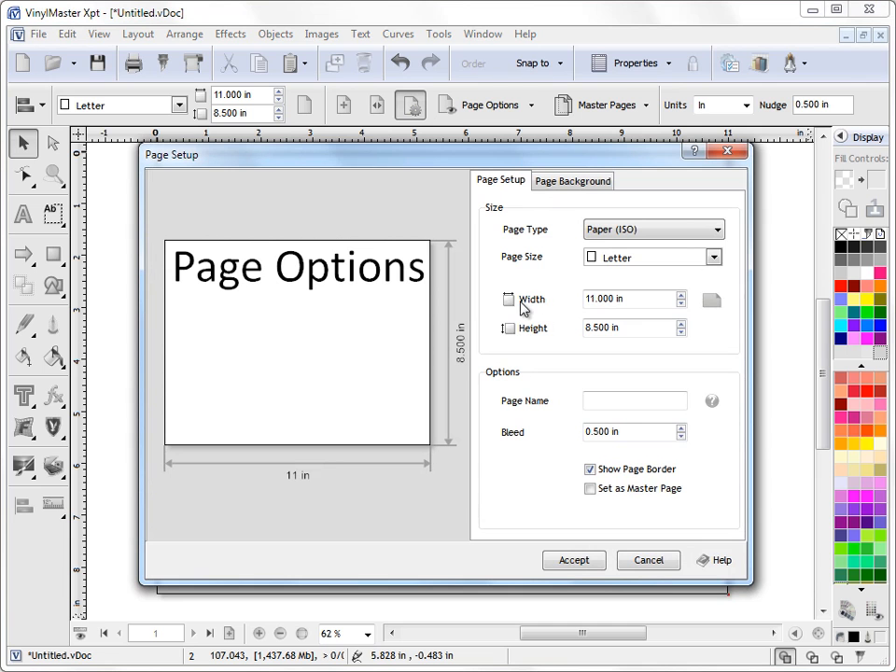
mouse_move(310, 396)
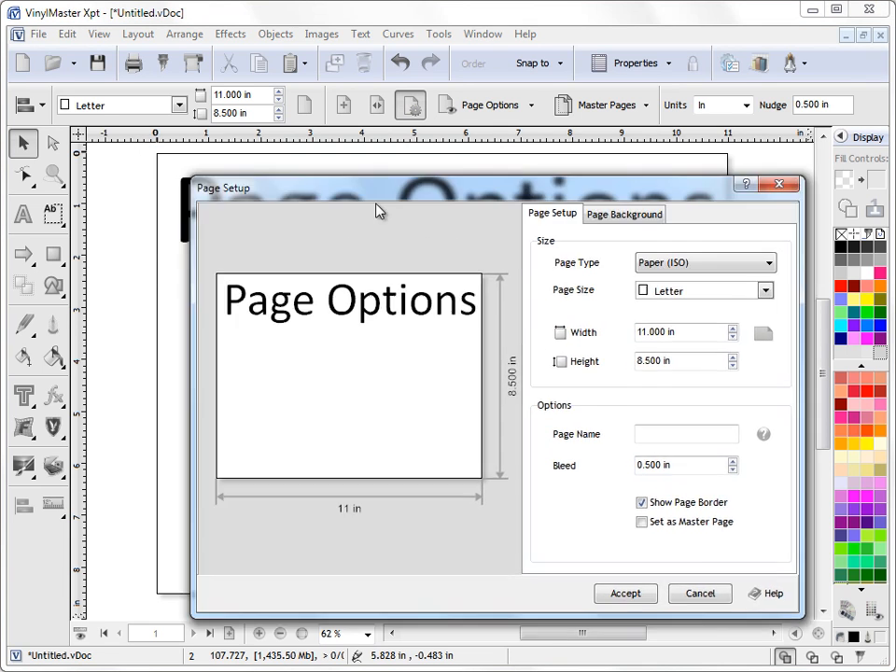
left_click_drag(377, 187, 351, 130)
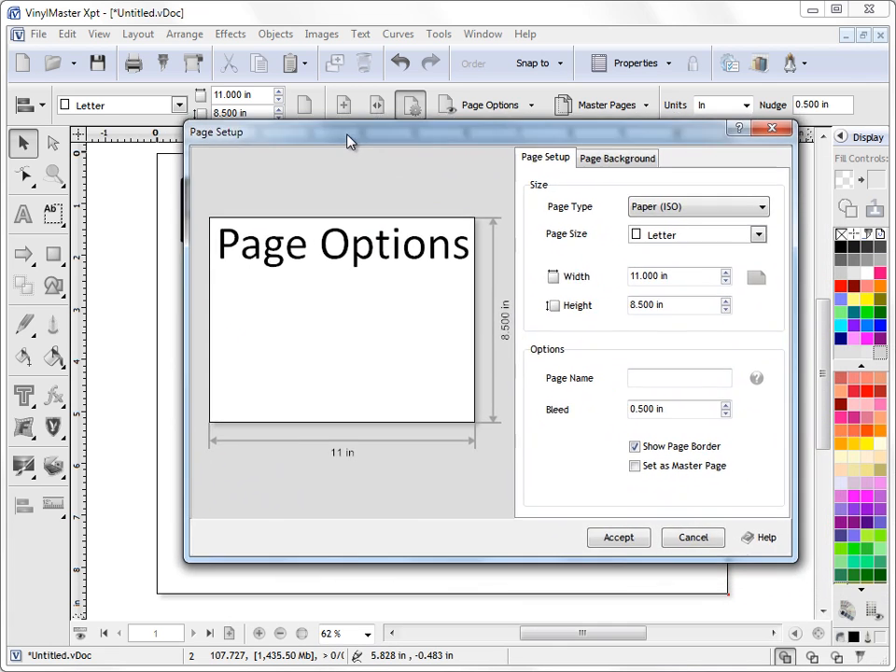
left_click_drag(351, 131, 332, 135)
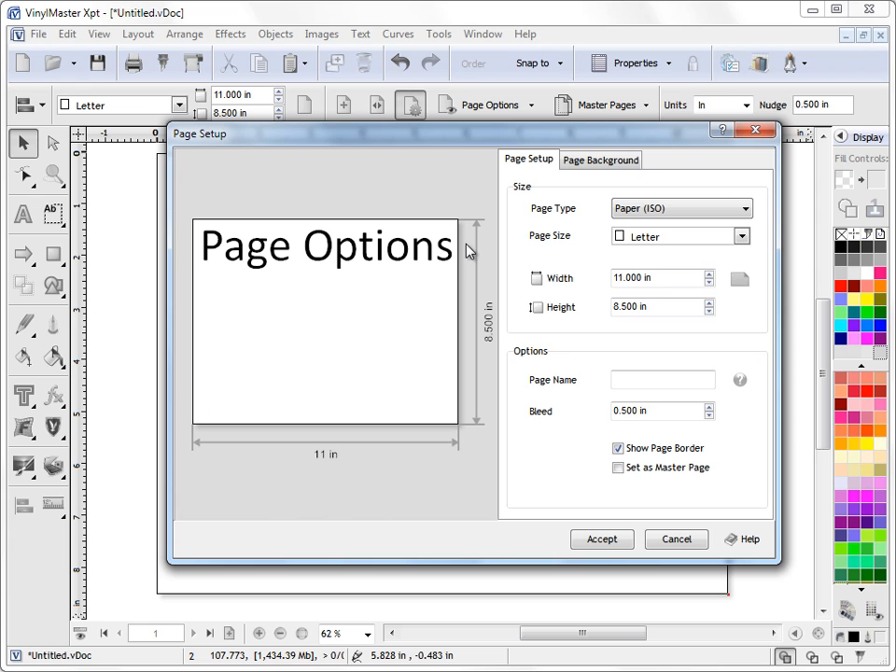
mouse_move(623, 235)
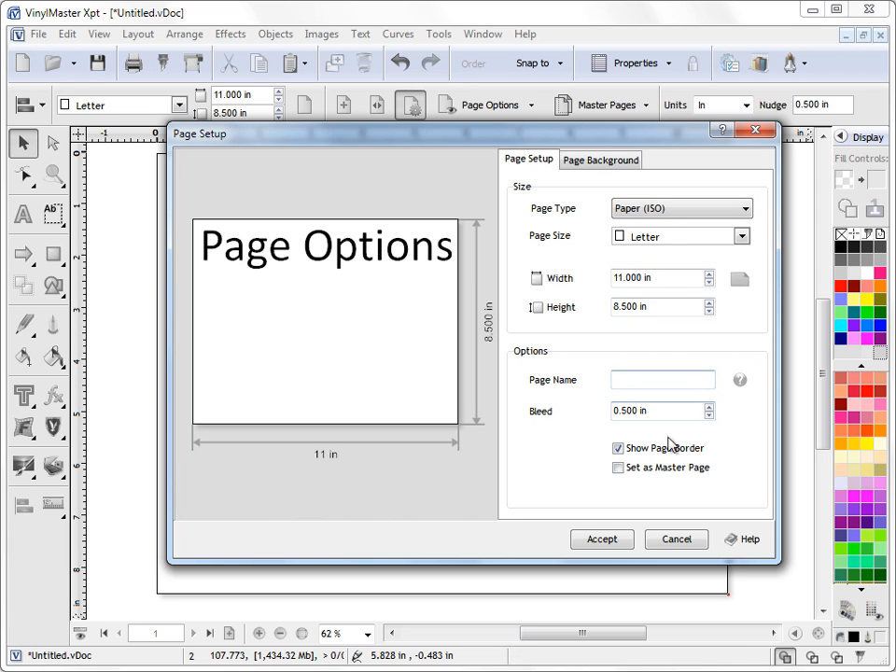
left_click(601, 158)
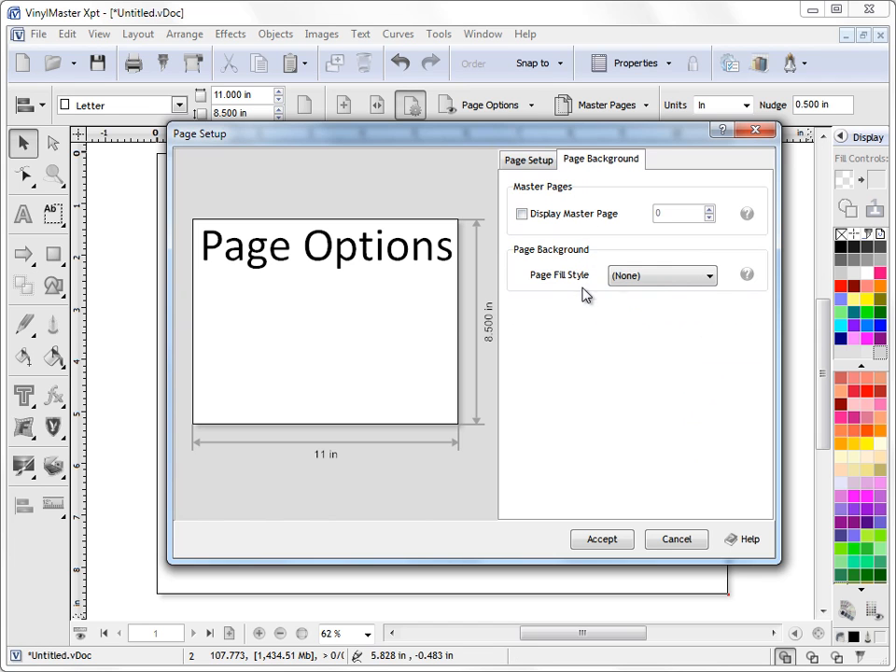
left_click(528, 158)
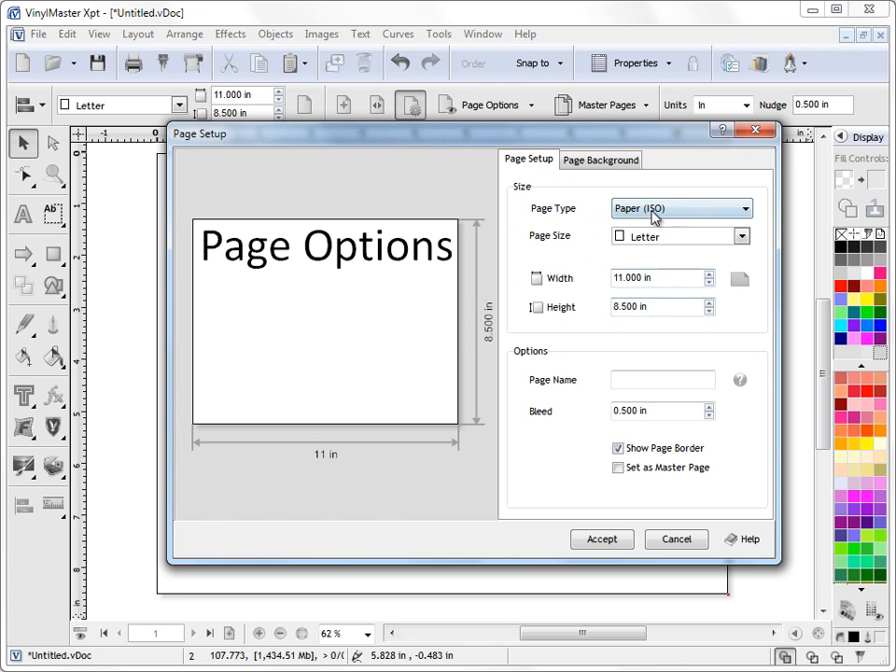
Under American Paper Sizes try Legal, then settle on landscape Letter at 11 × 8.5 in
left_click(681, 209)
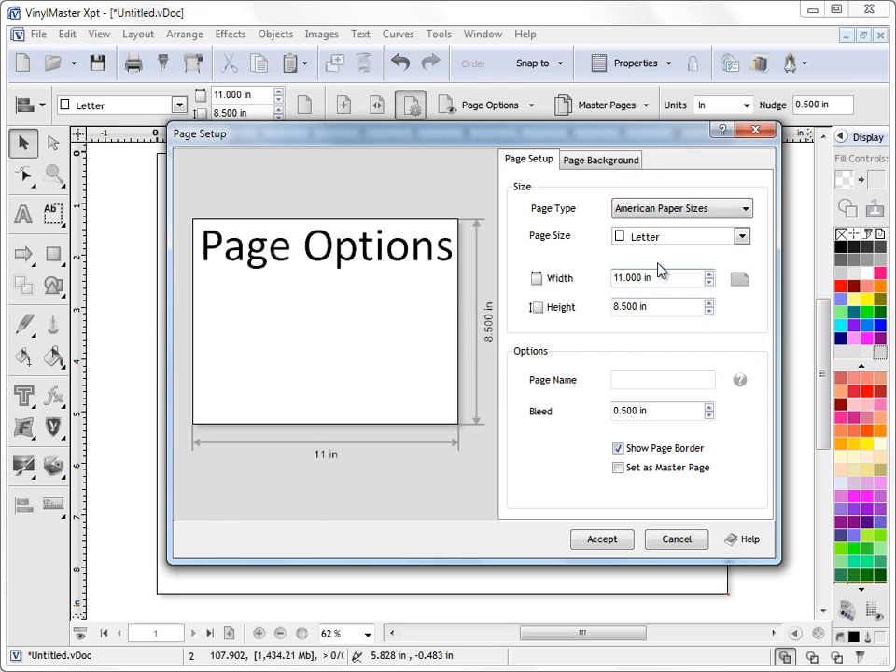
left_click(743, 235)
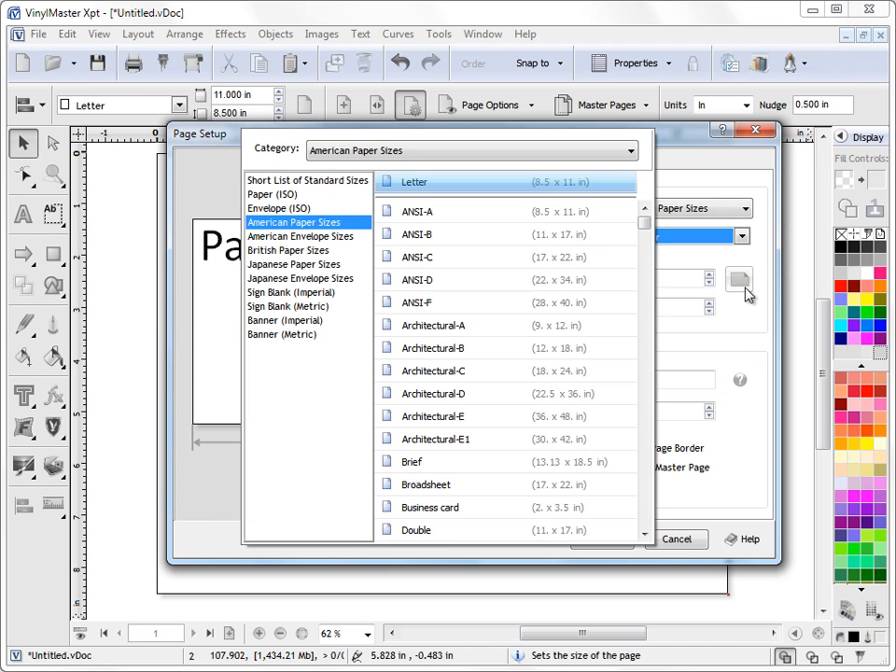
left_click(642, 308)
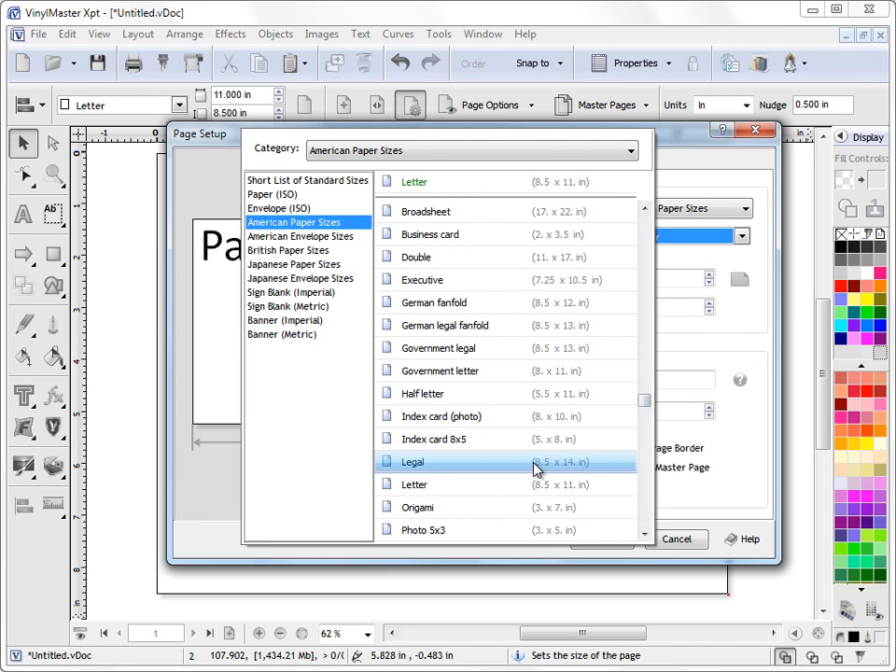
left_click(410, 461)
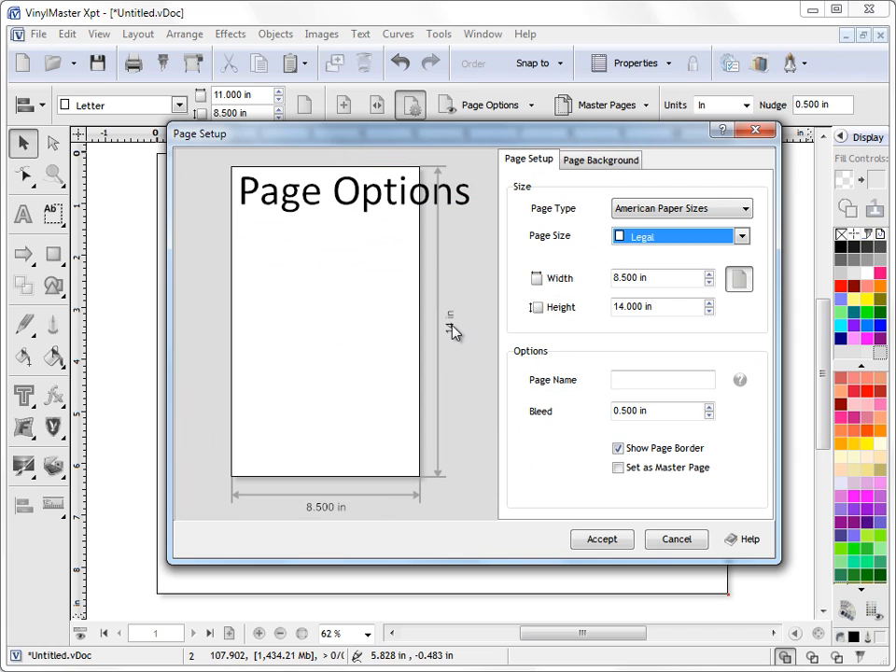
mouse_move(483, 415)
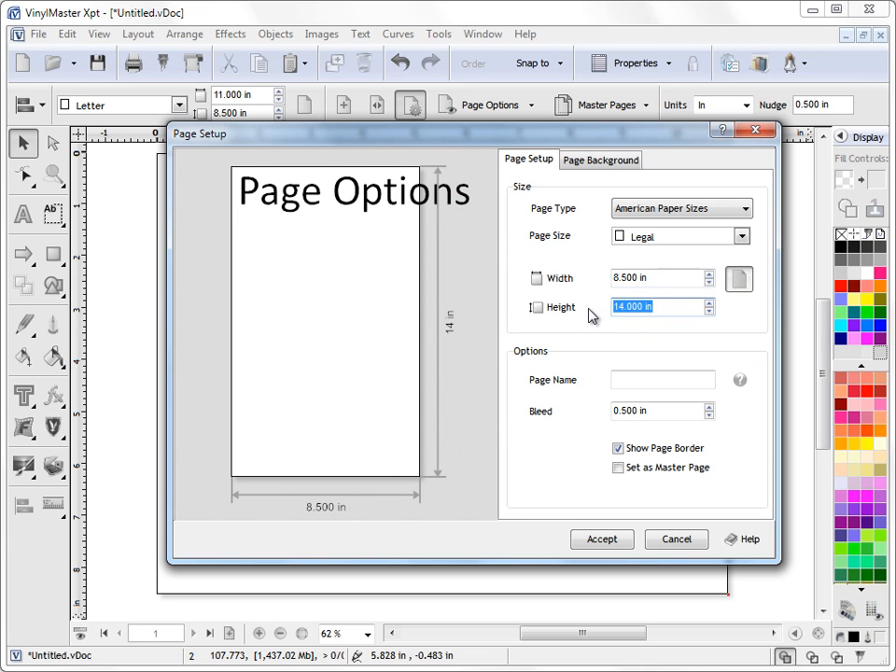
type("11.00")
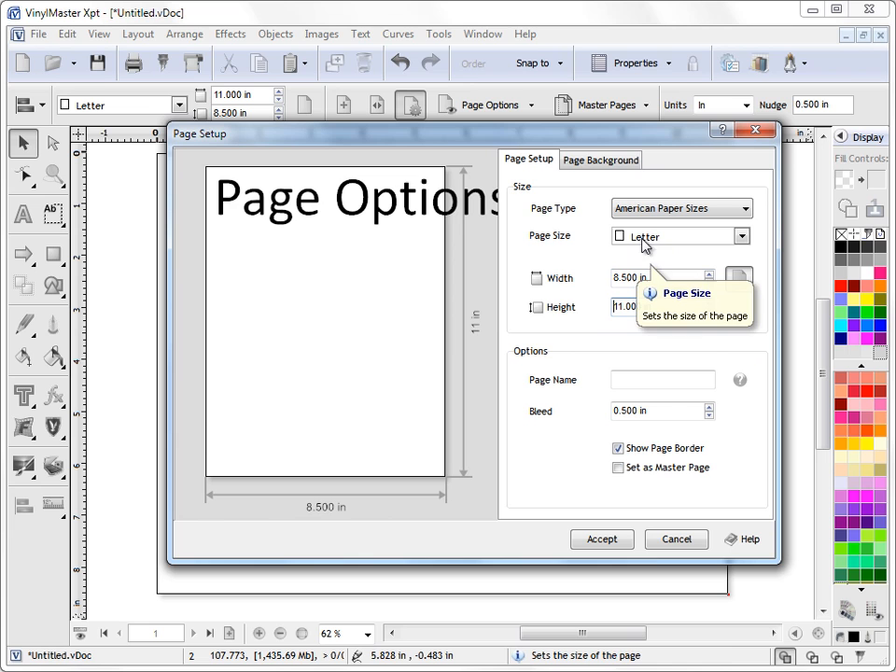
left_click(739, 278)
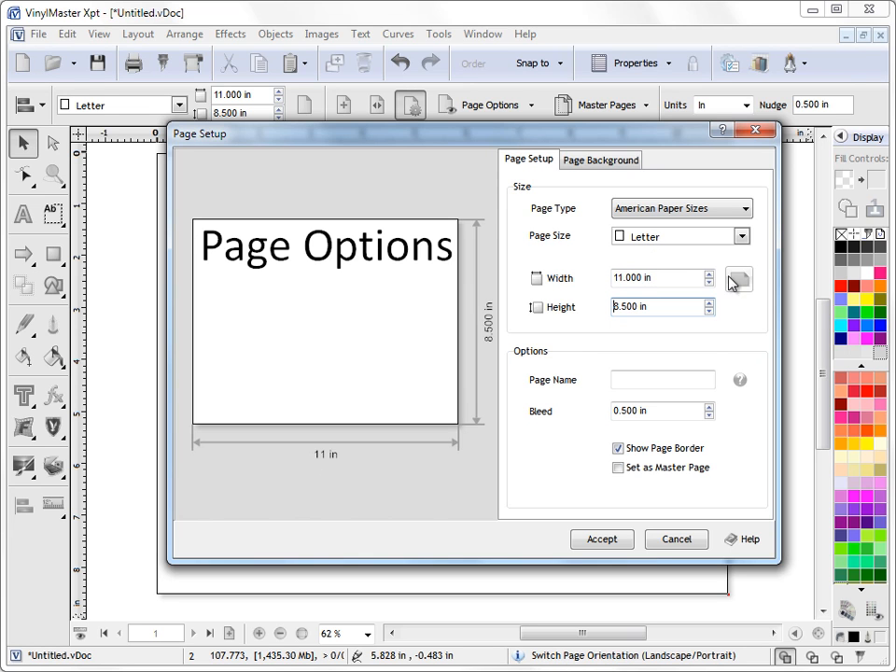
mouse_move(739, 284)
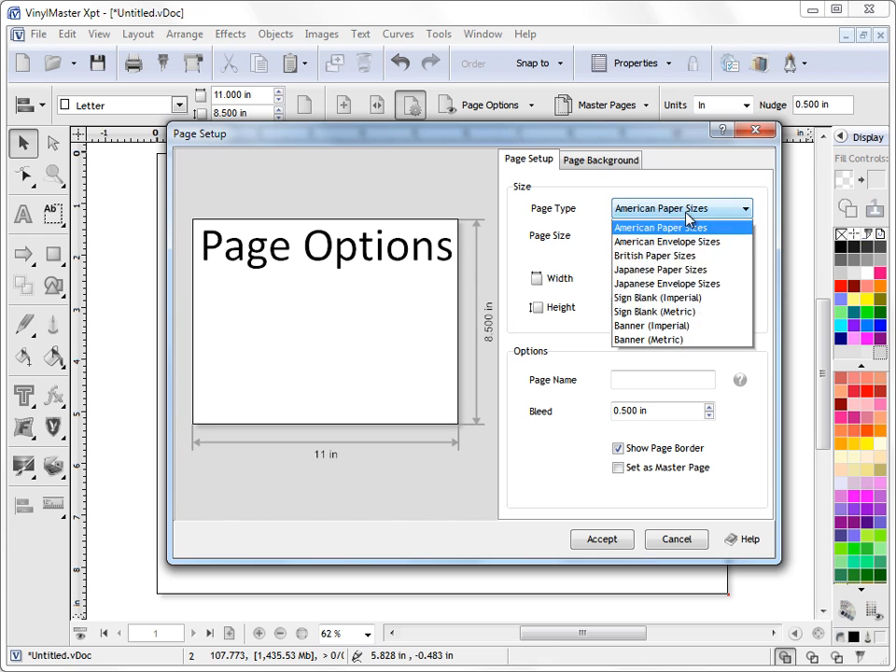
Under Banner (Imperial) preview the 15x2ft banner, then set the page back to Letter 11 × 8.5 in
left_click(651, 324)
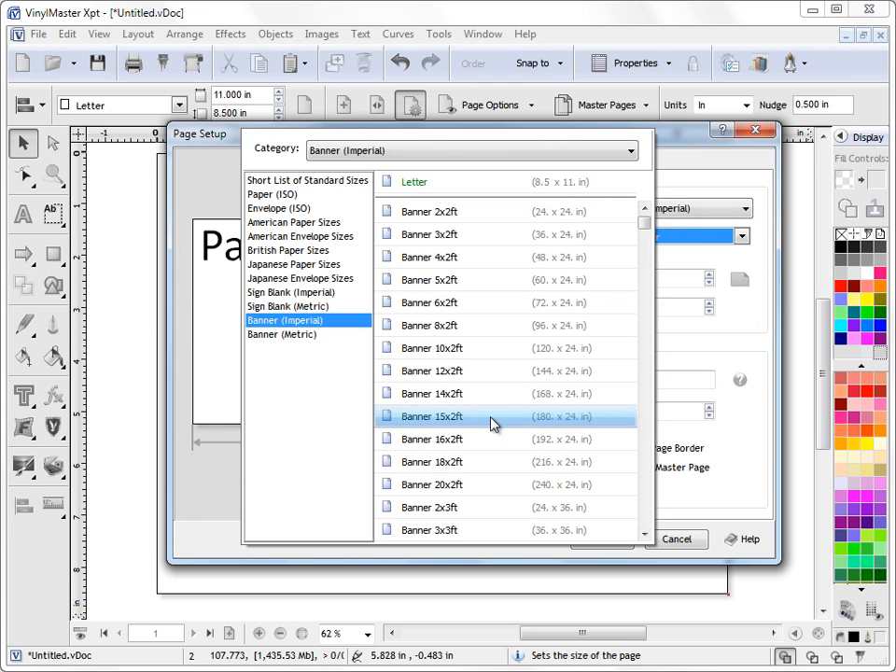
left_click(431, 417)
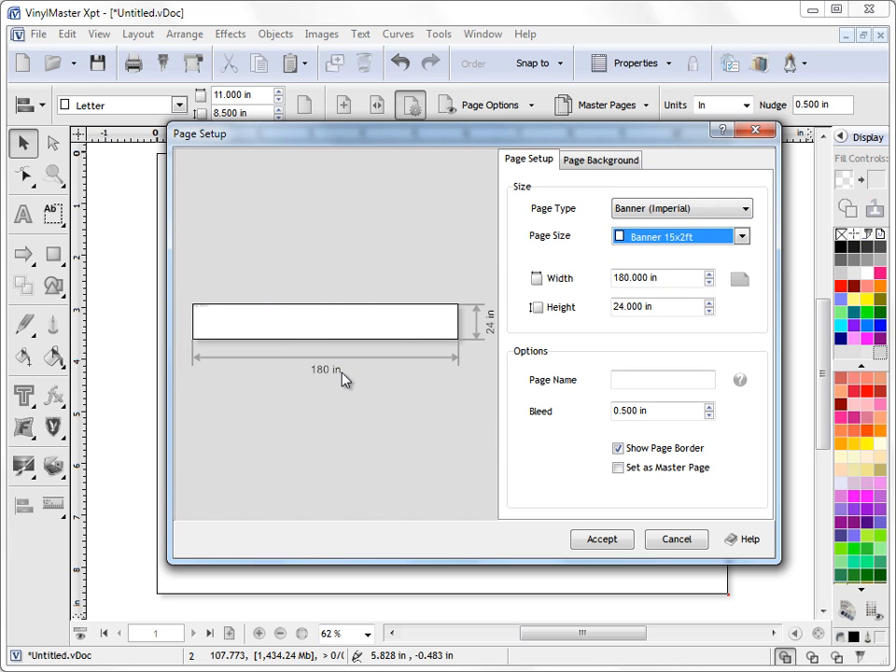
mouse_move(340, 366)
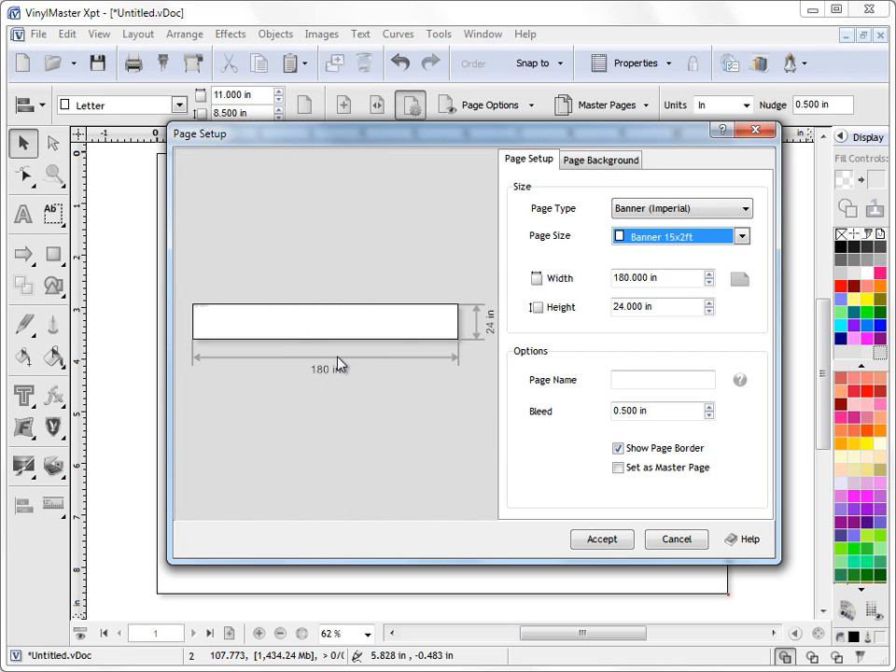
mouse_move(601, 511)
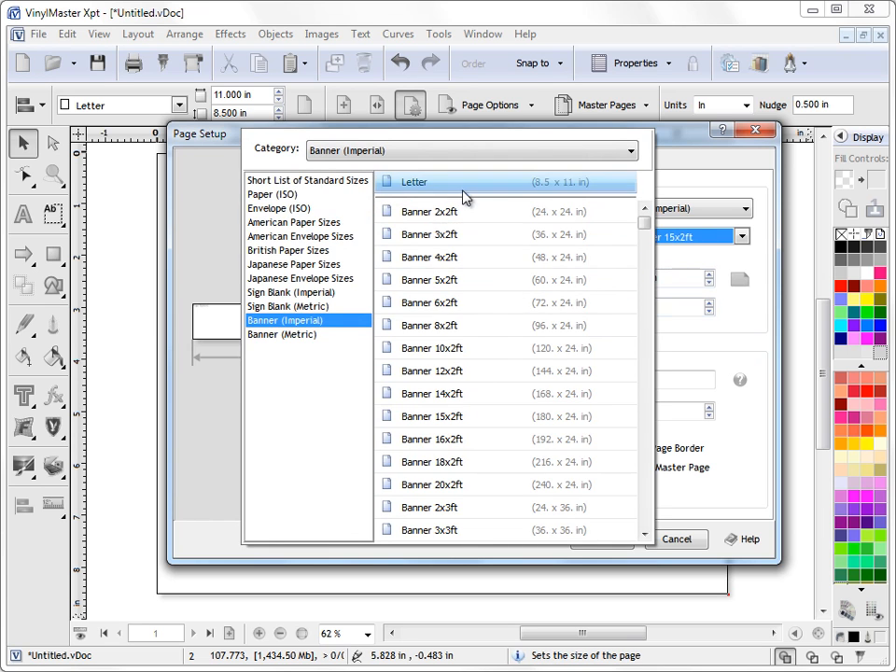
left_click(414, 182)
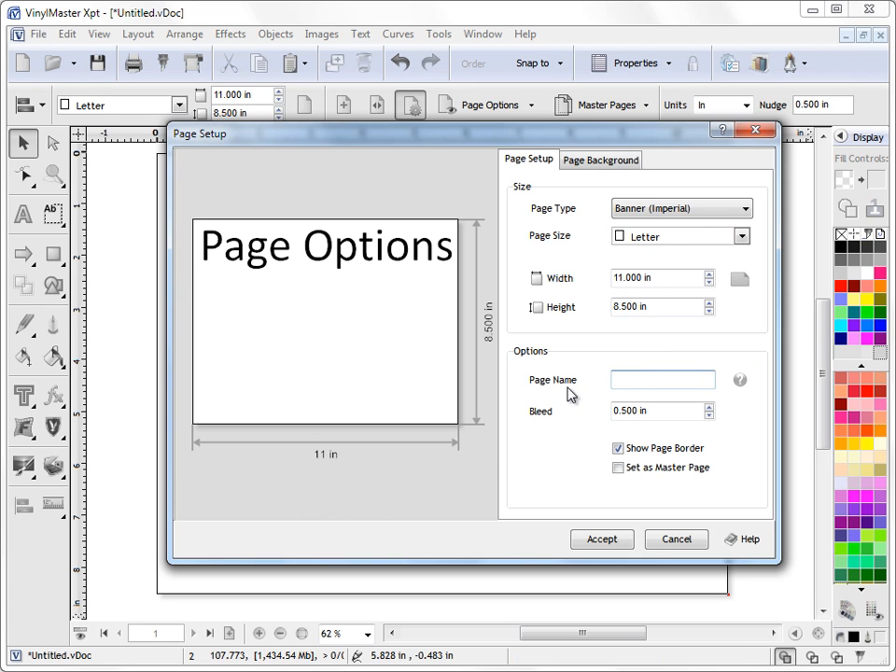
Name the page Sample, leaving the bleed at 0.500 in
type("Sa,")
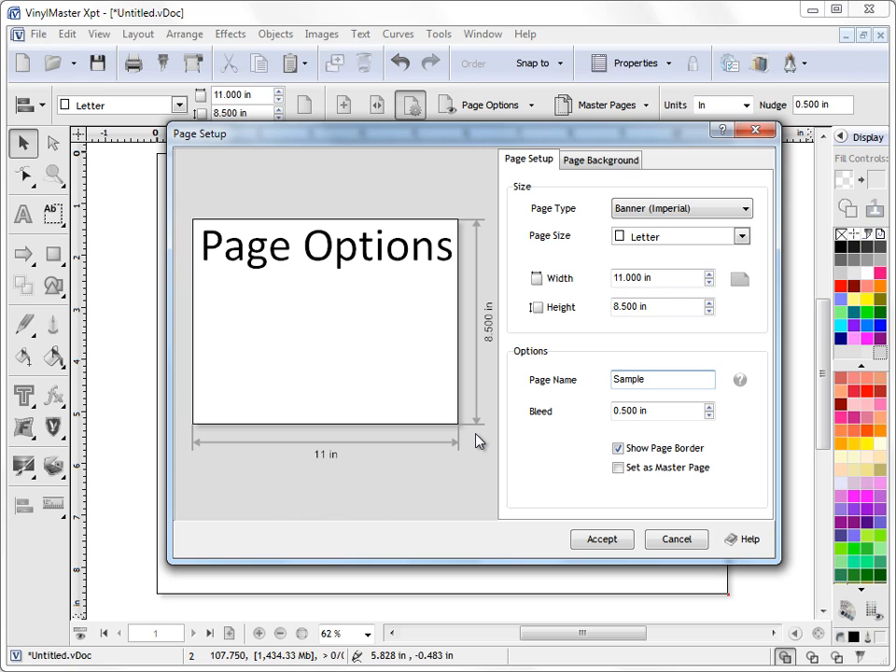
mouse_move(687, 427)
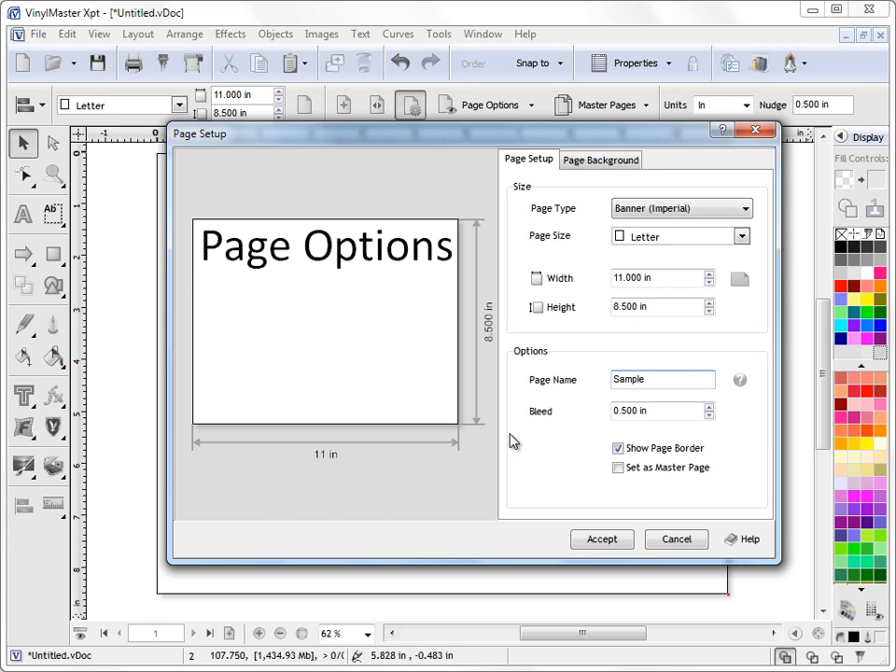
left_click(662, 411)
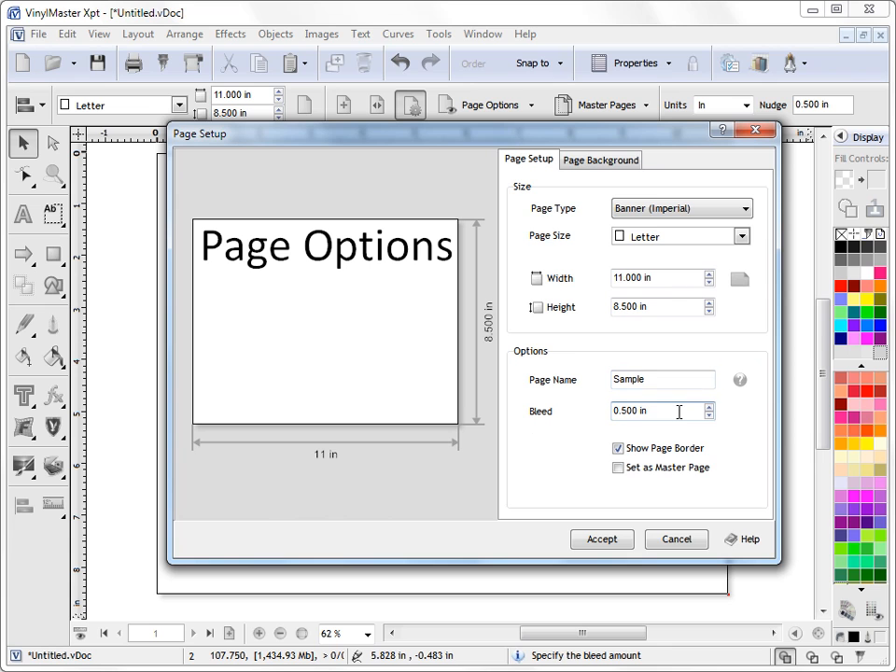
mouse_move(679, 412)
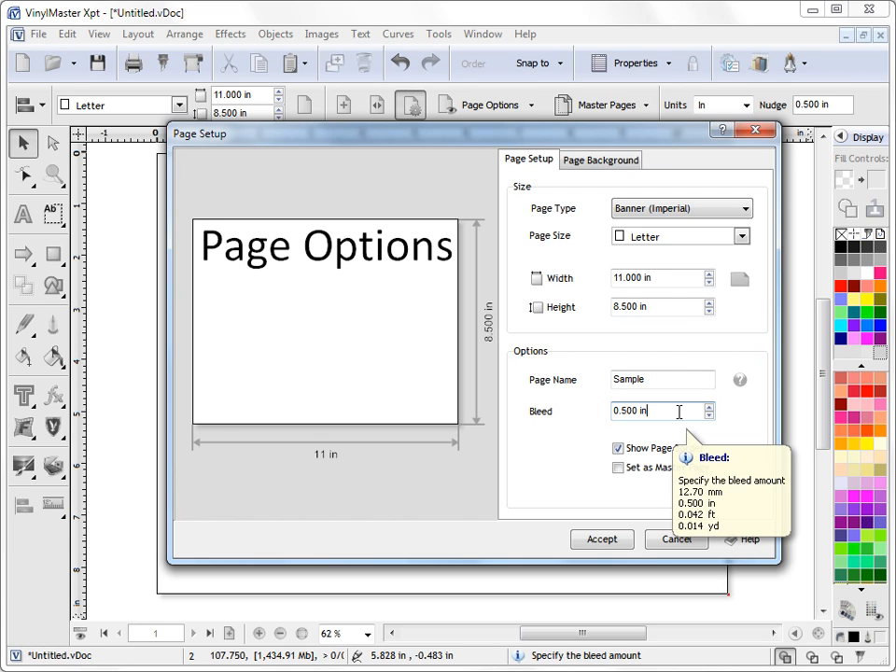
mouse_move(668, 413)
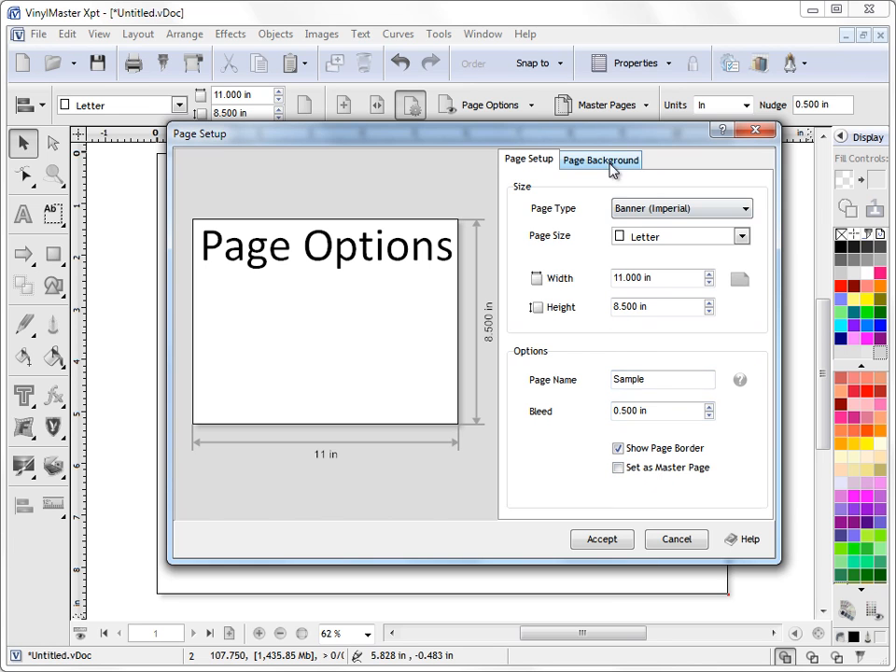
Give the page a uniform deep pink fill (R221 G17 B105) in place of the red
left_click(600, 159)
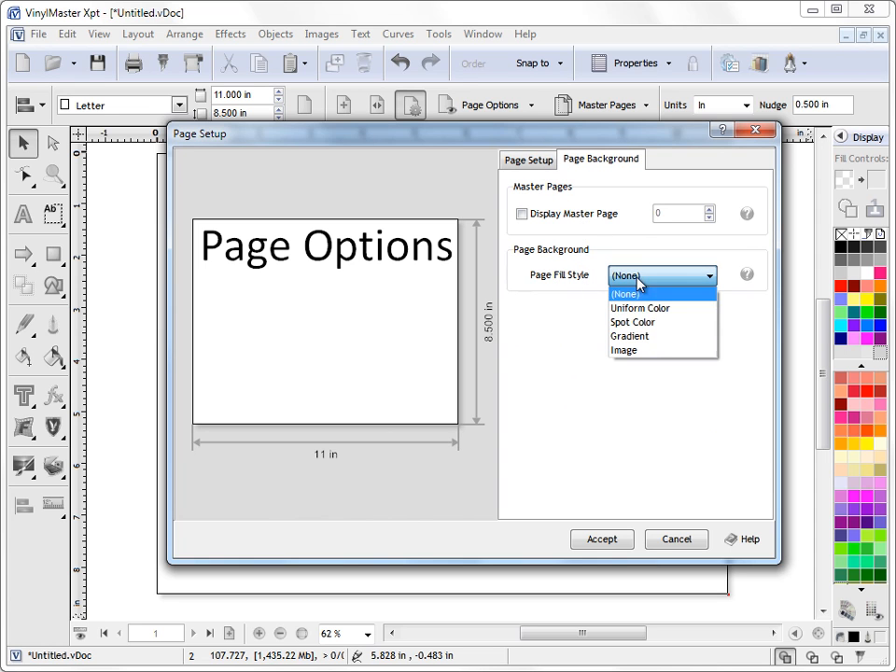
left_click(640, 308)
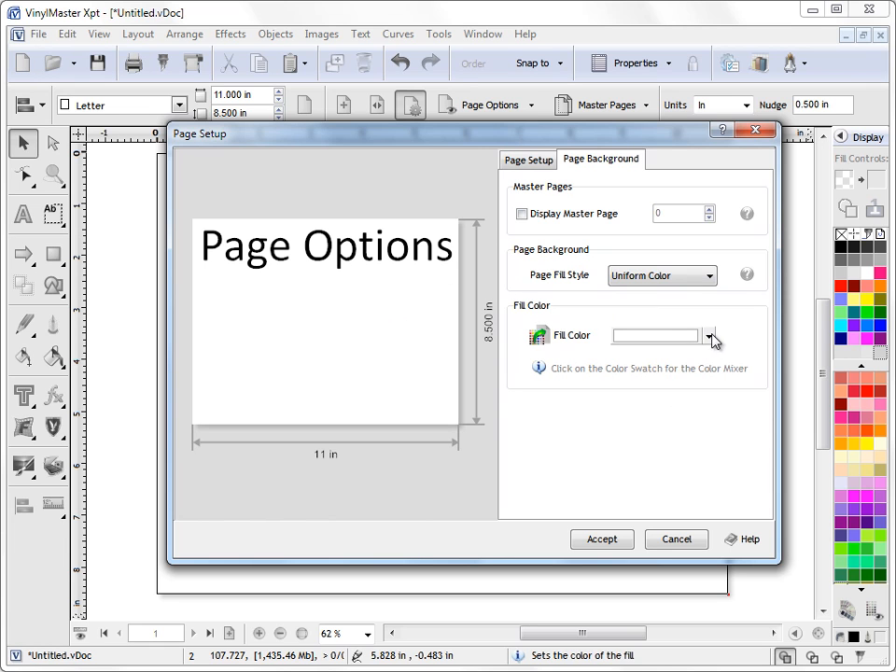
left_click(713, 336)
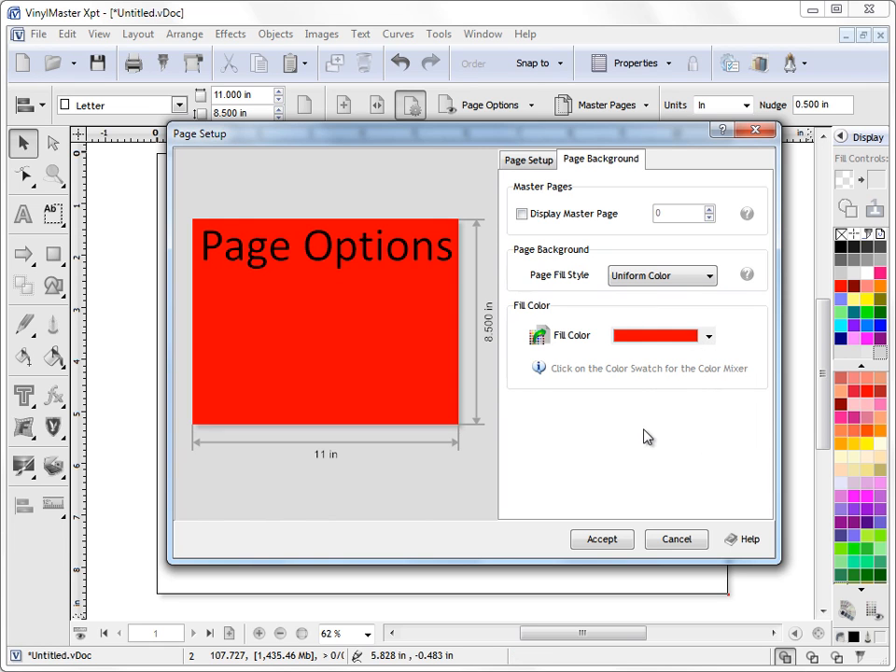
mouse_move(598, 362)
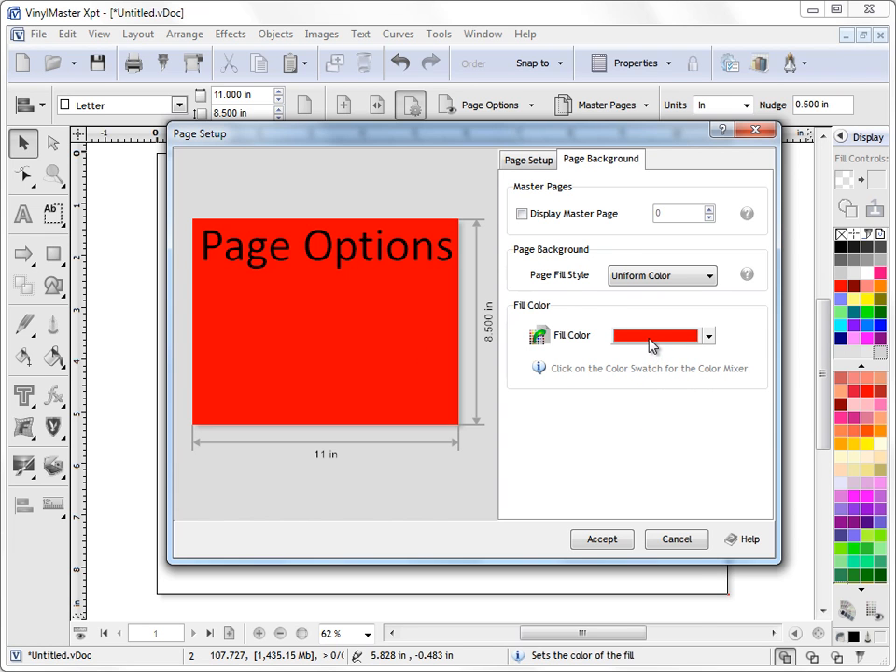
left_click(655, 336)
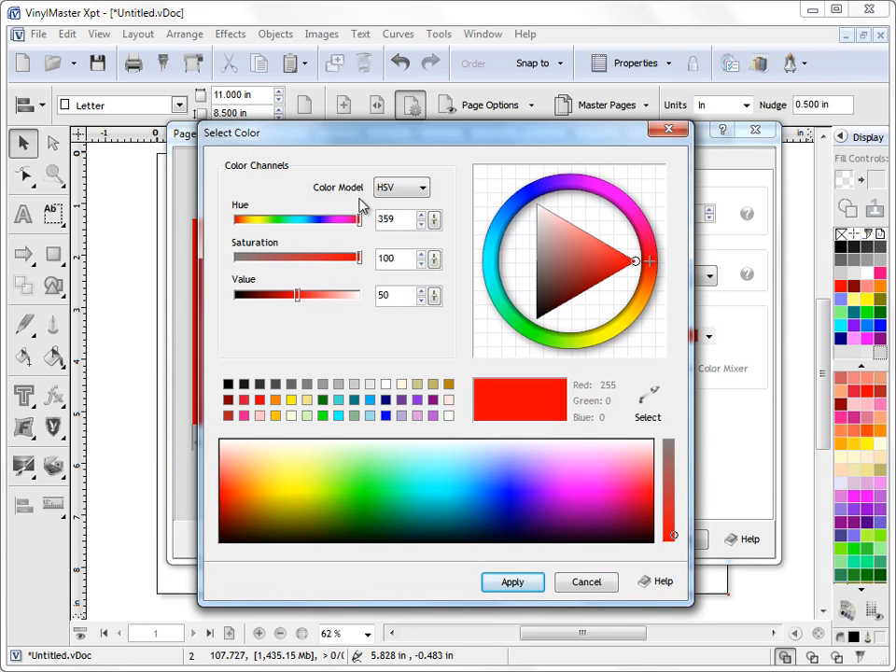
mouse_move(579, 303)
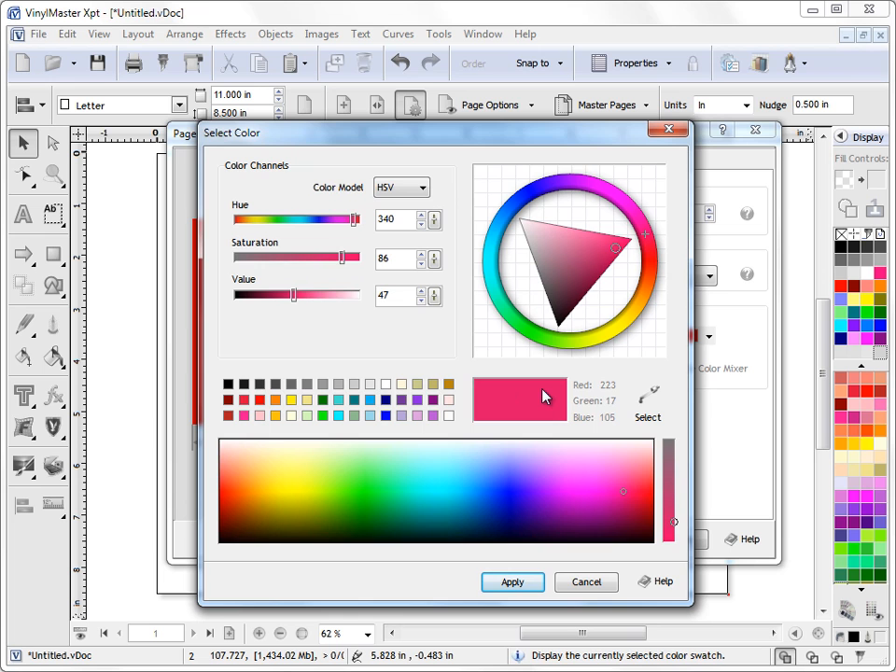
left_click(511, 582)
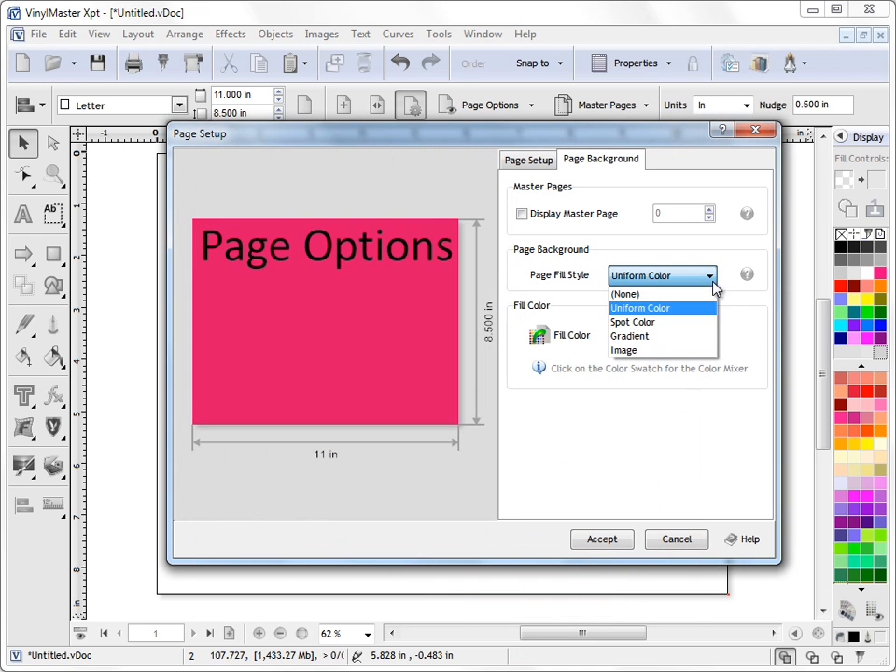
Make the background a magenta spot colour defined in LAB as 50.6, 82.0, −49.8
left_click(632, 321)
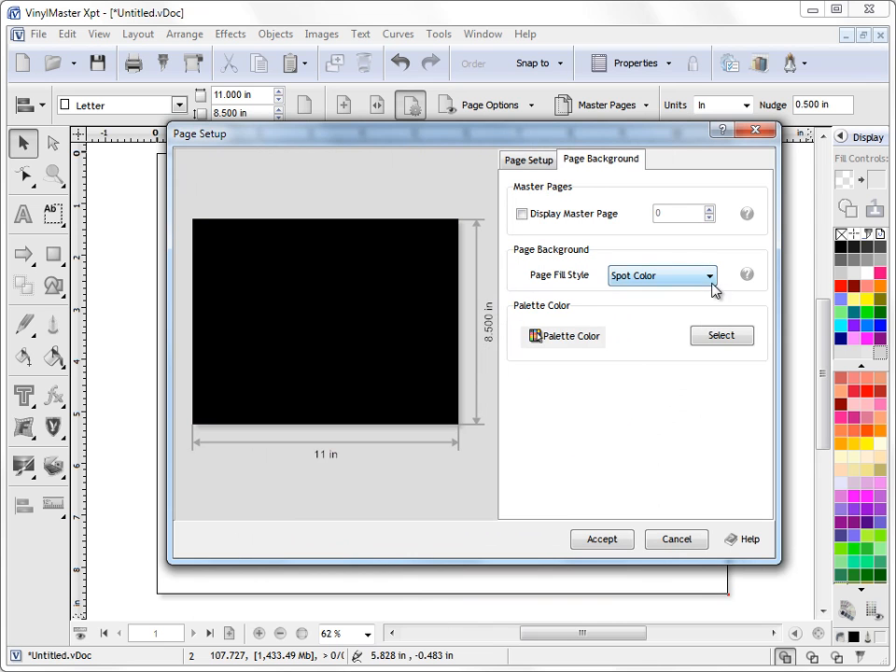
left_click(721, 336)
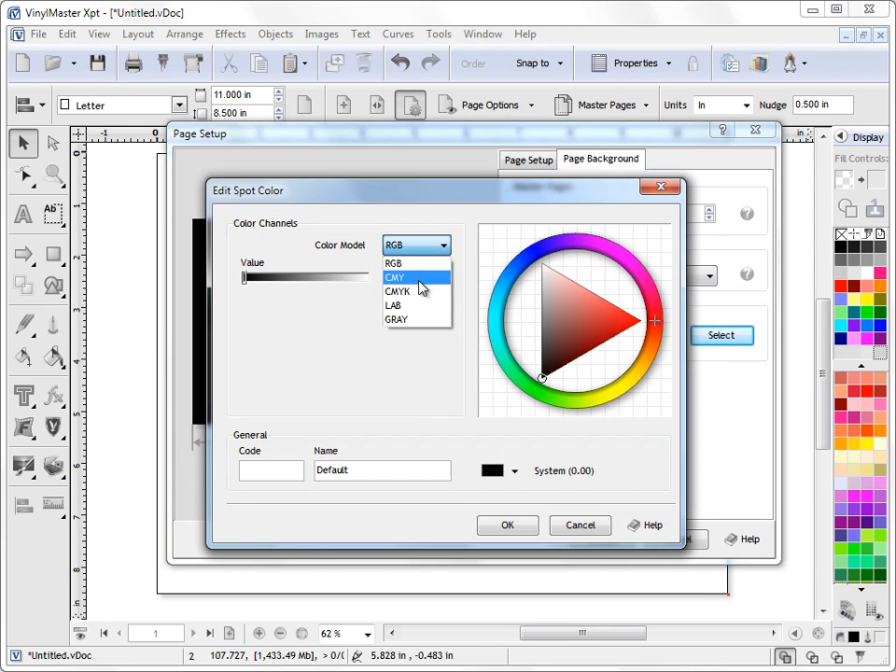
left_click(391, 306)
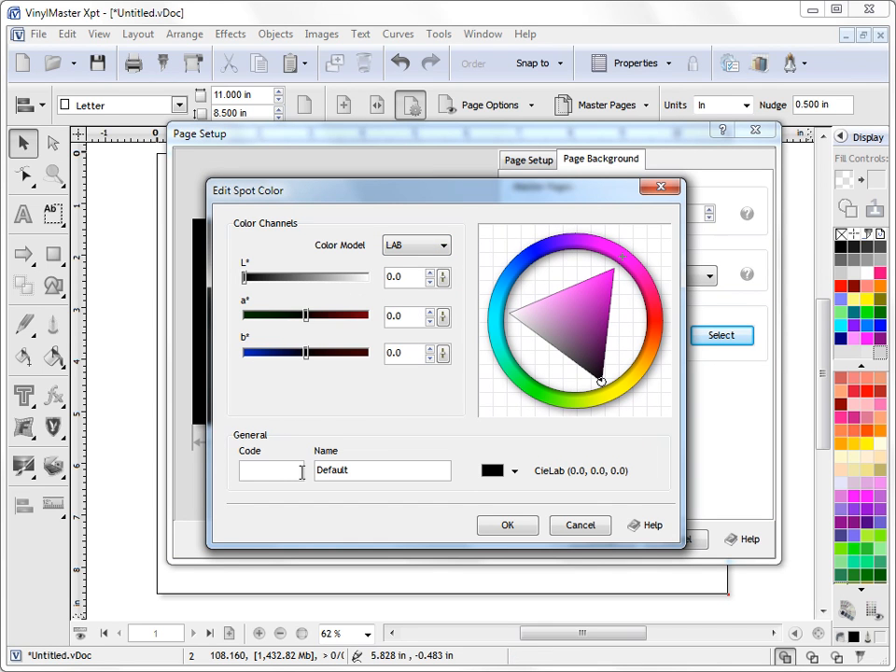
left_click(601, 296)
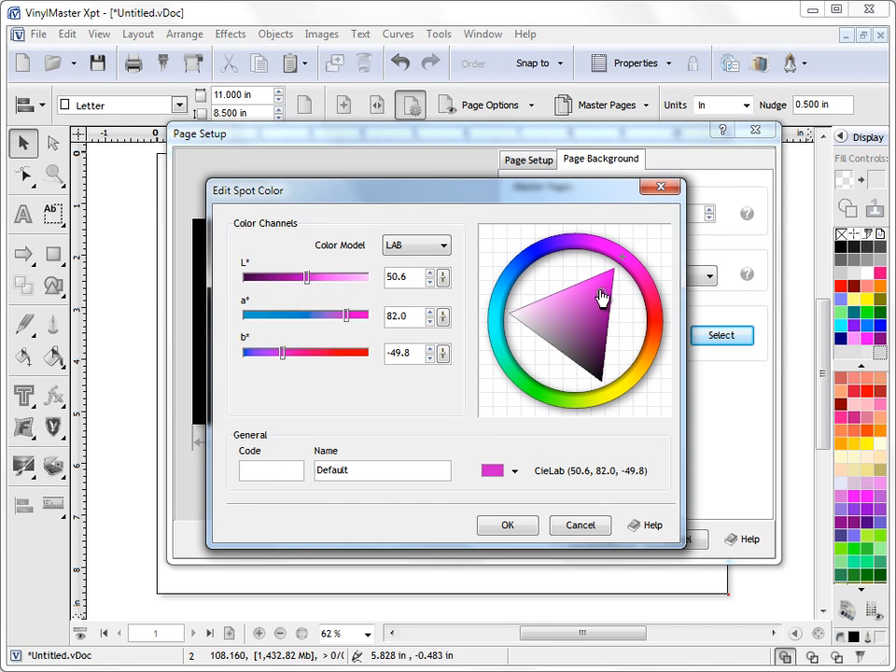
left_click(508, 525)
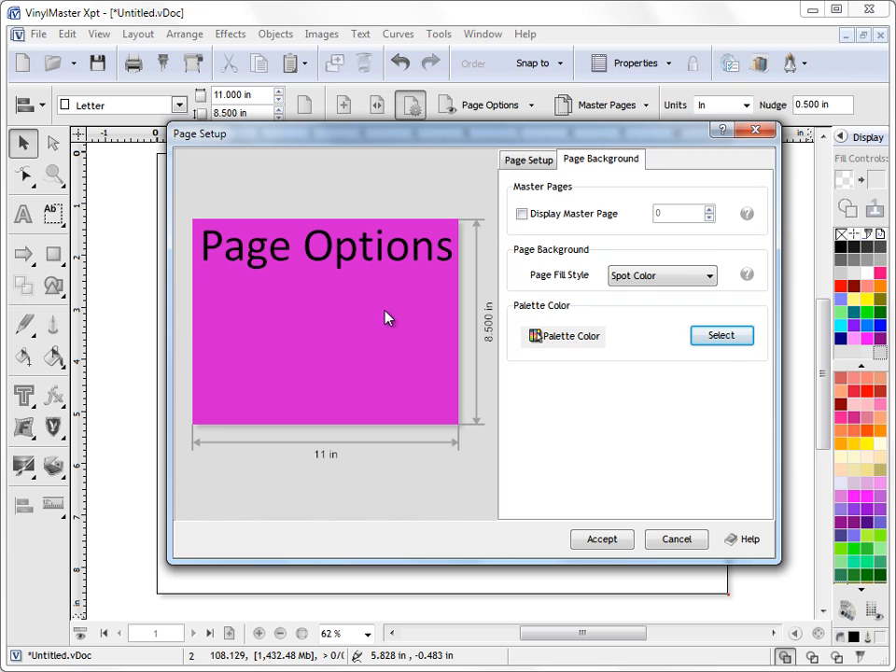
left_click(660, 274)
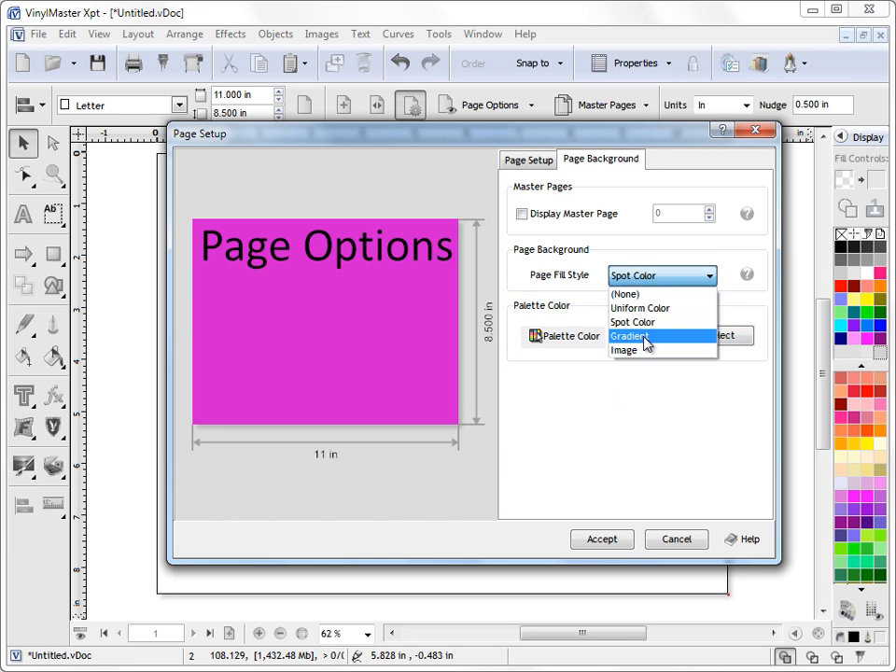
Switch the background to a vertical rainbow gradient fill
left_click(631, 336)
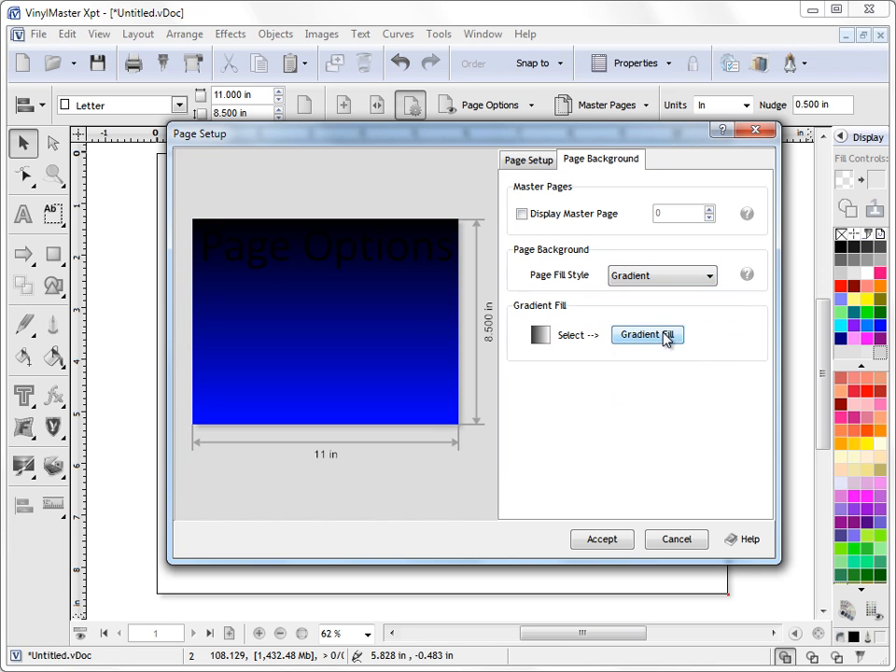
left_click(648, 334)
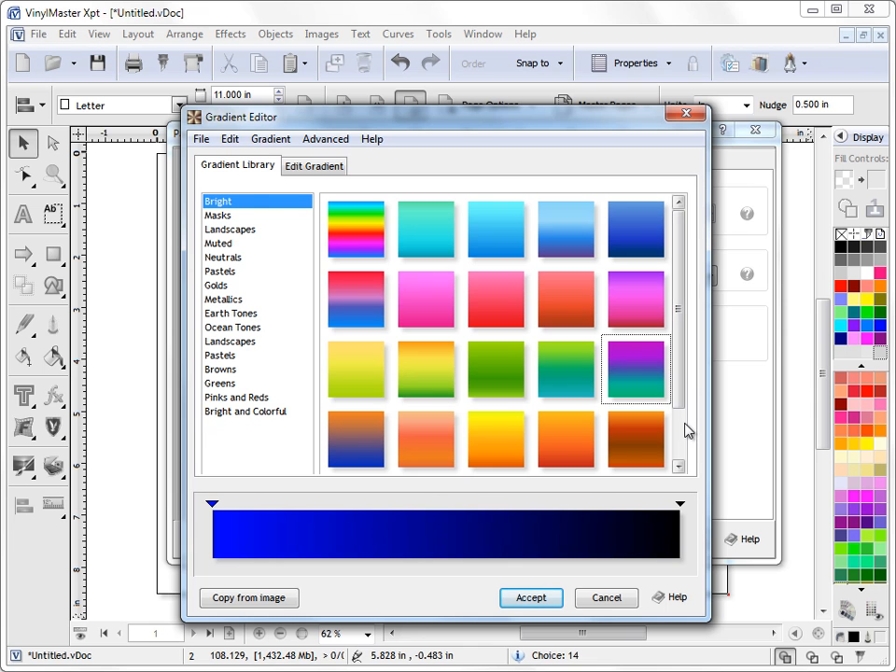
left_click(314, 164)
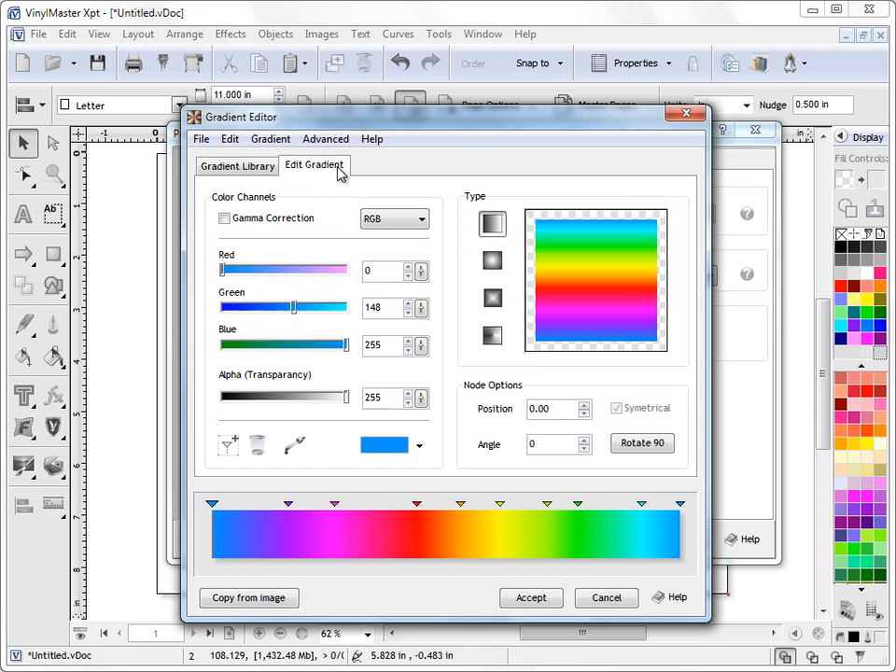
left_click(235, 164)
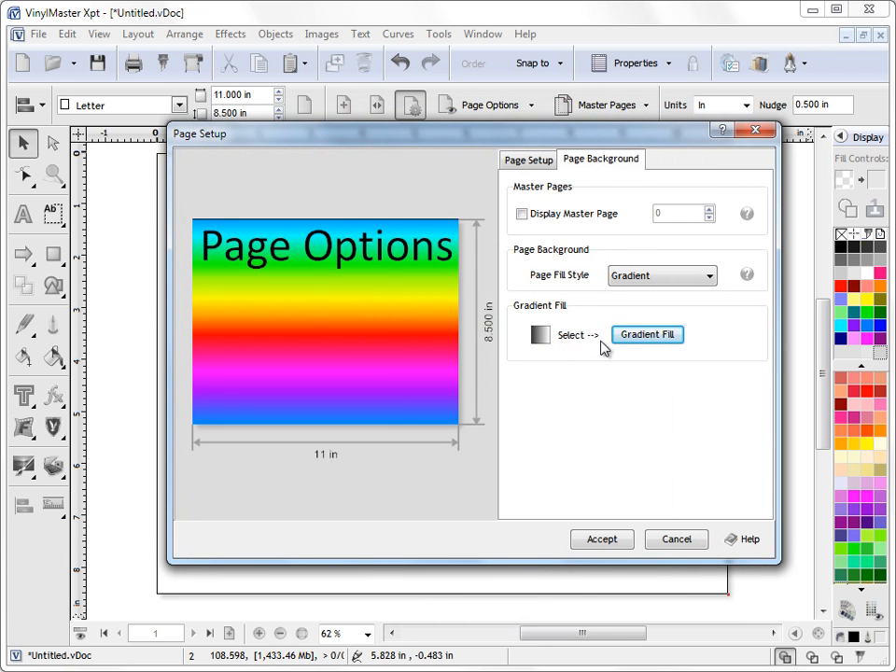
Set an image background, trying Demo_1012 then the tiled Demo_1011 stone texture fitted to the 11 in width
left_click(646, 334)
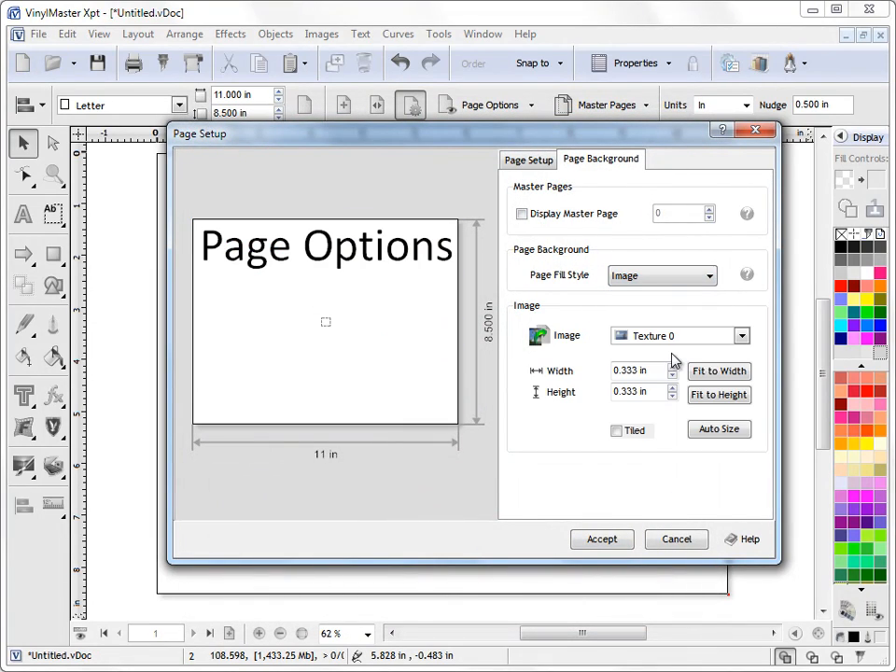
left_click(743, 336)
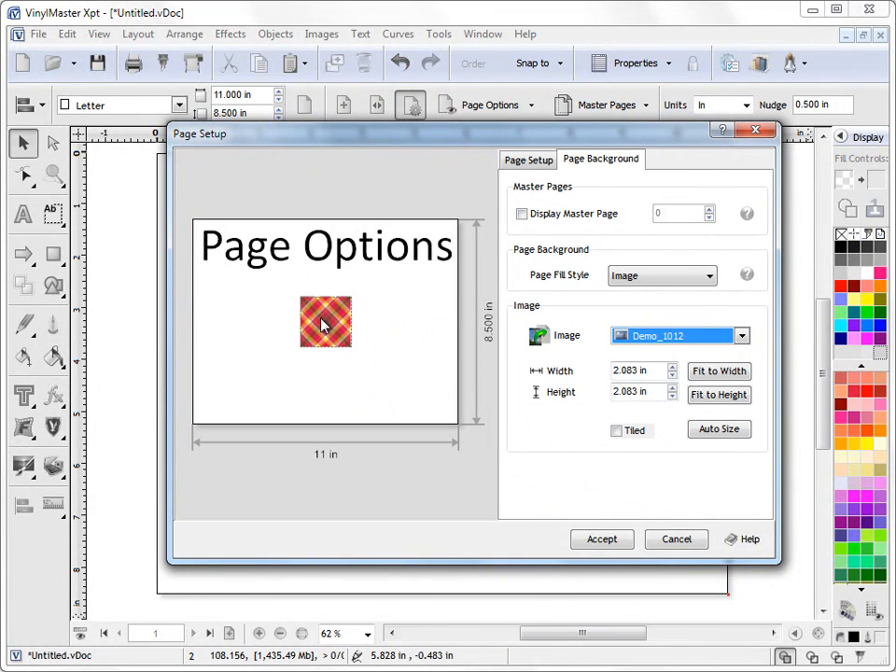
left_click(616, 429)
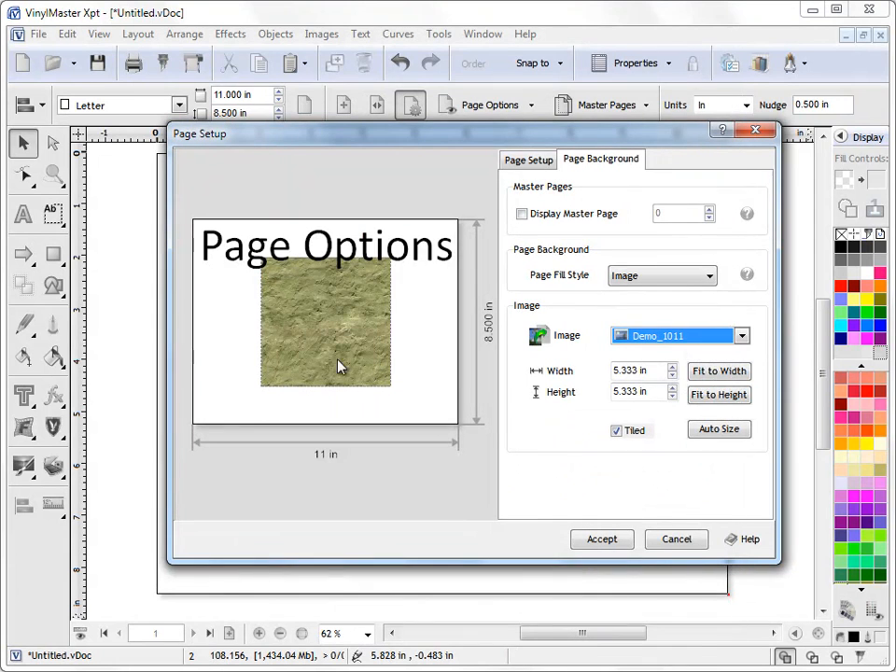
left_click(718, 369)
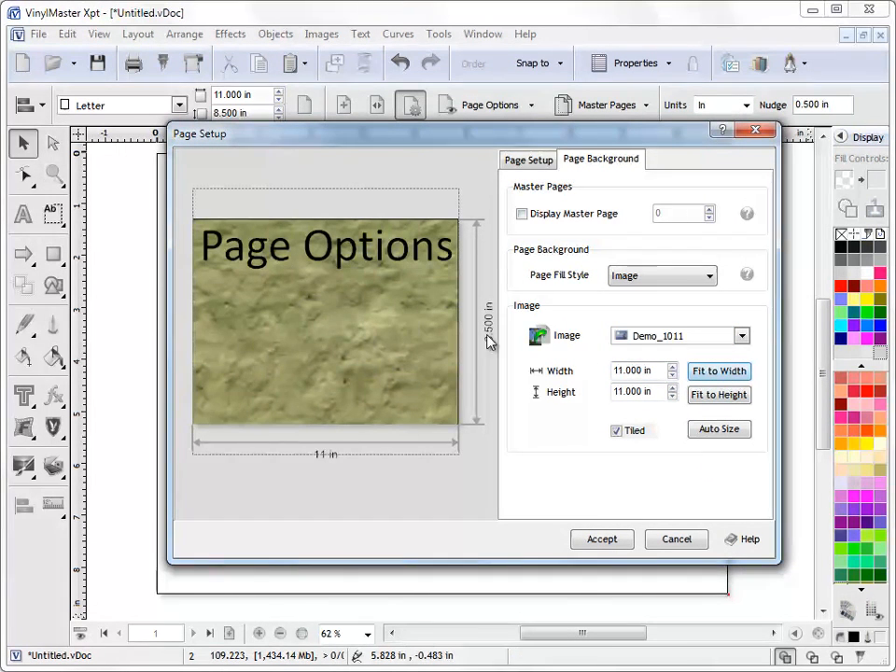
left_click(719, 369)
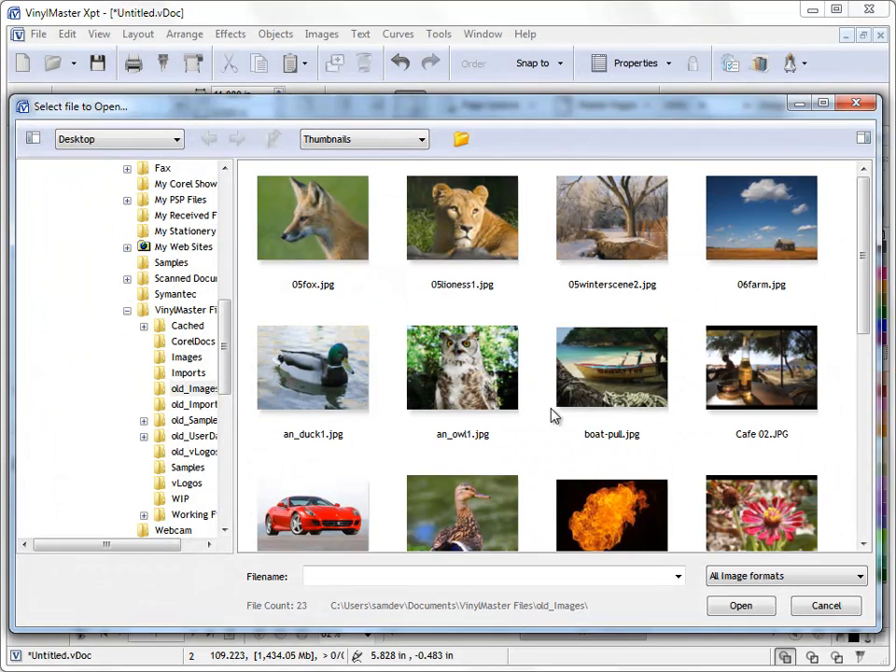
Load an_duck1.jpg as the tiled page background image
left_click(314, 366)
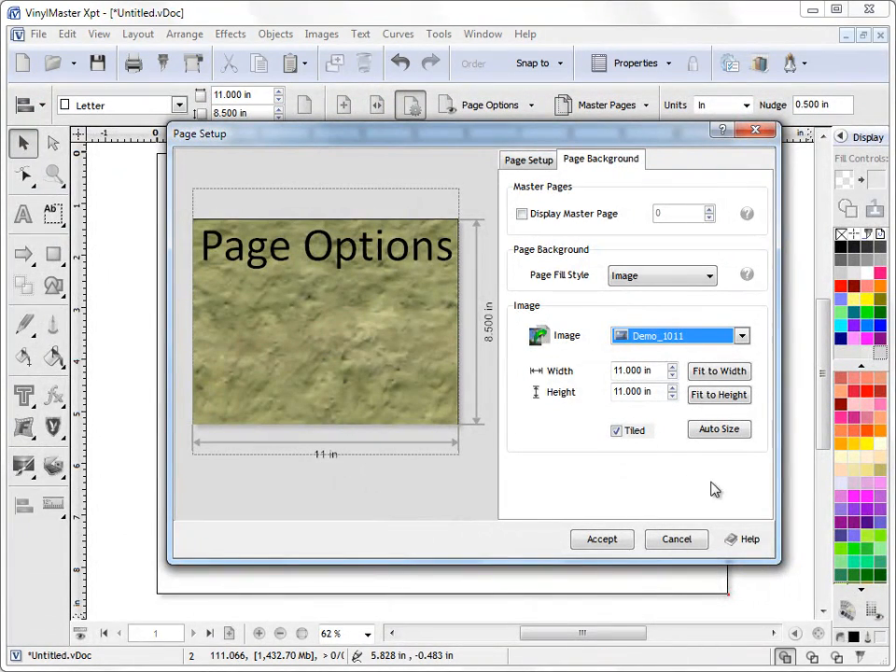
left_click(743, 336)
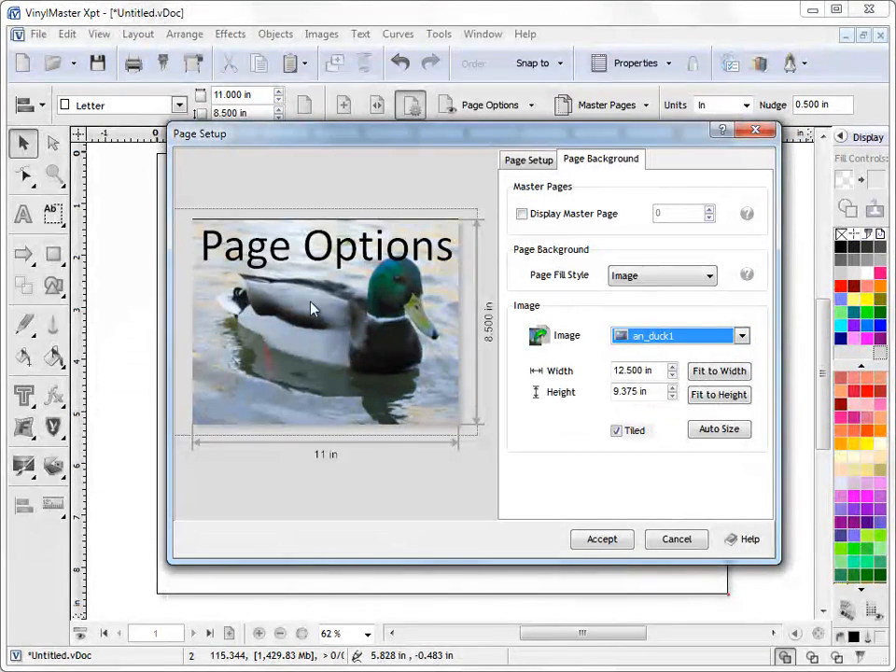
mouse_move(362, 302)
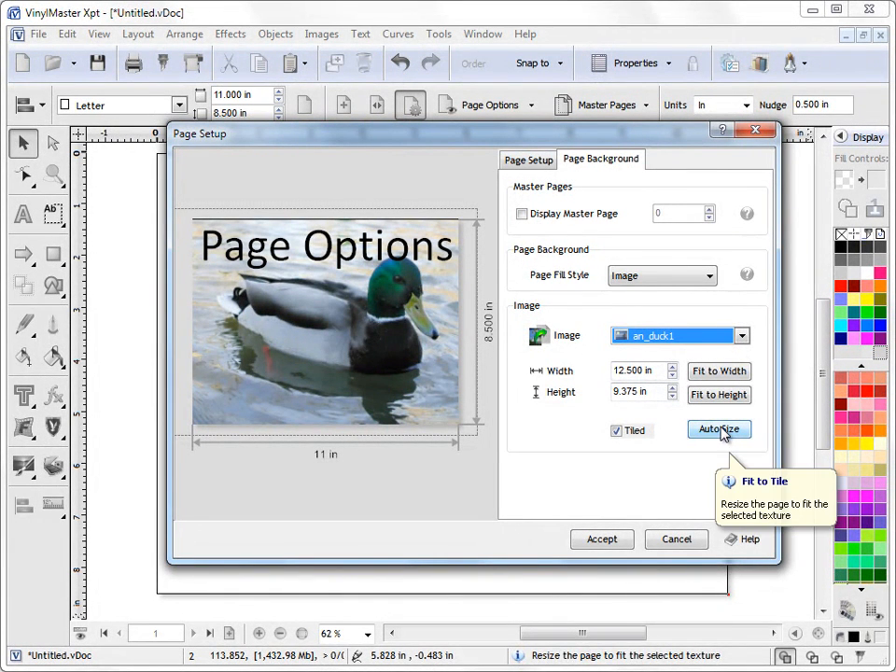
mouse_move(390, 287)
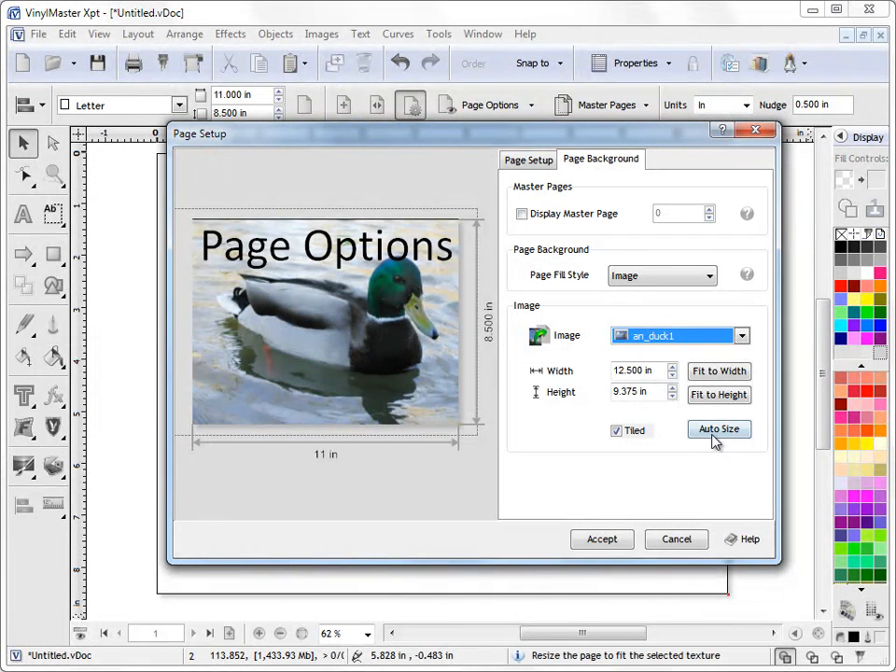
Auto Size the page to 12.5 × 9.375 in to match the duck photo
left_click(716, 428)
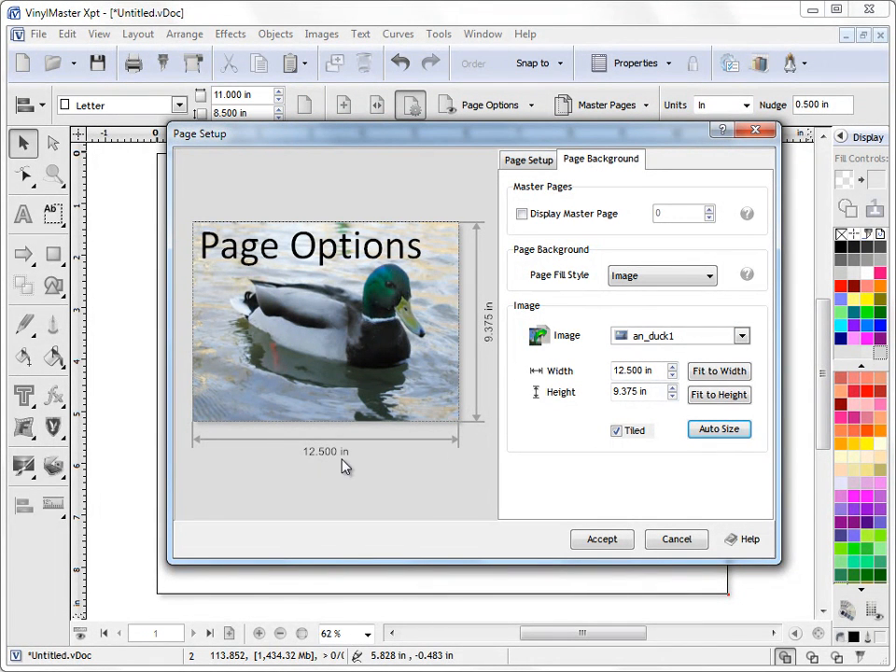
mouse_move(500, 422)
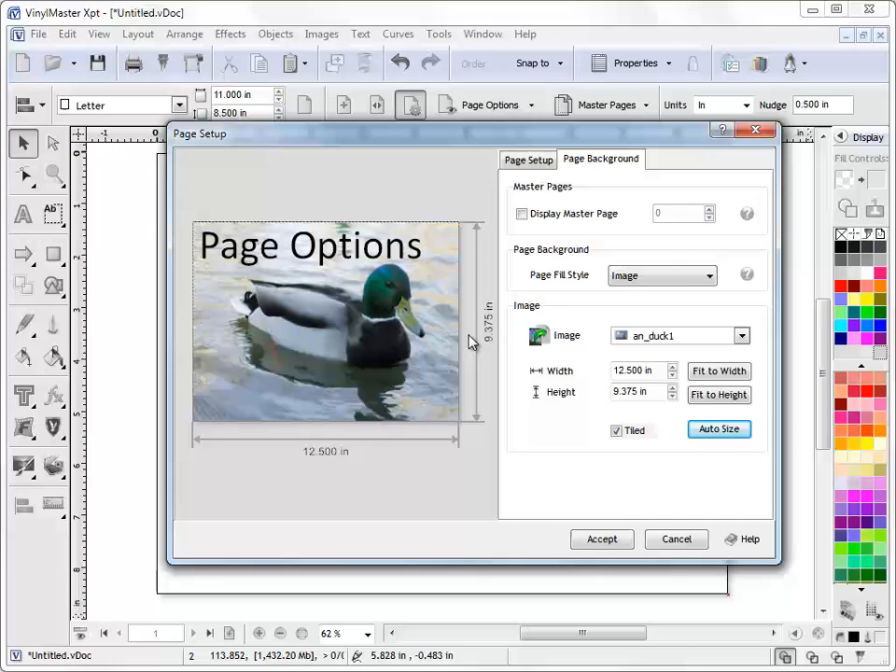
left_click(528, 159)
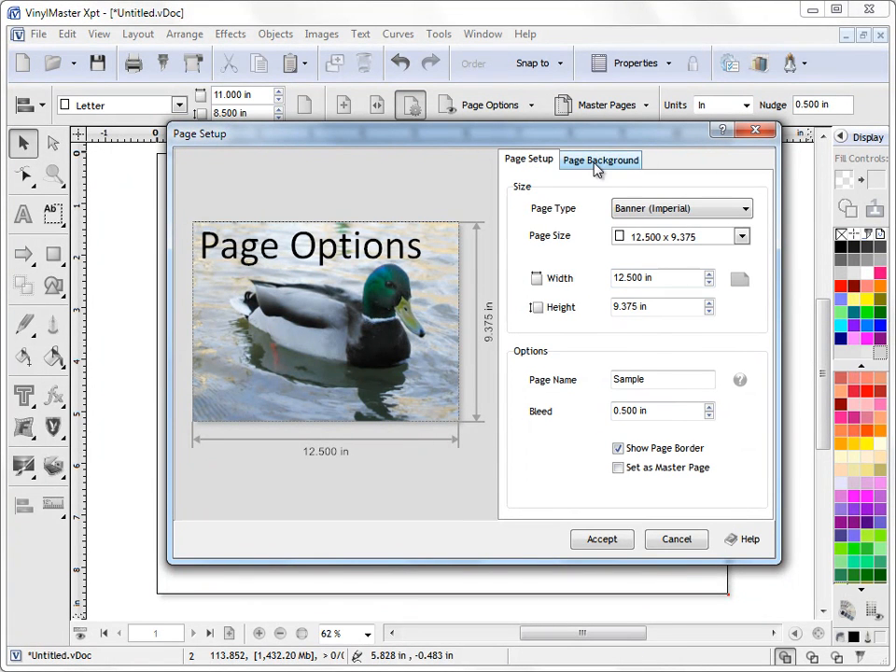
left_click(601, 161)
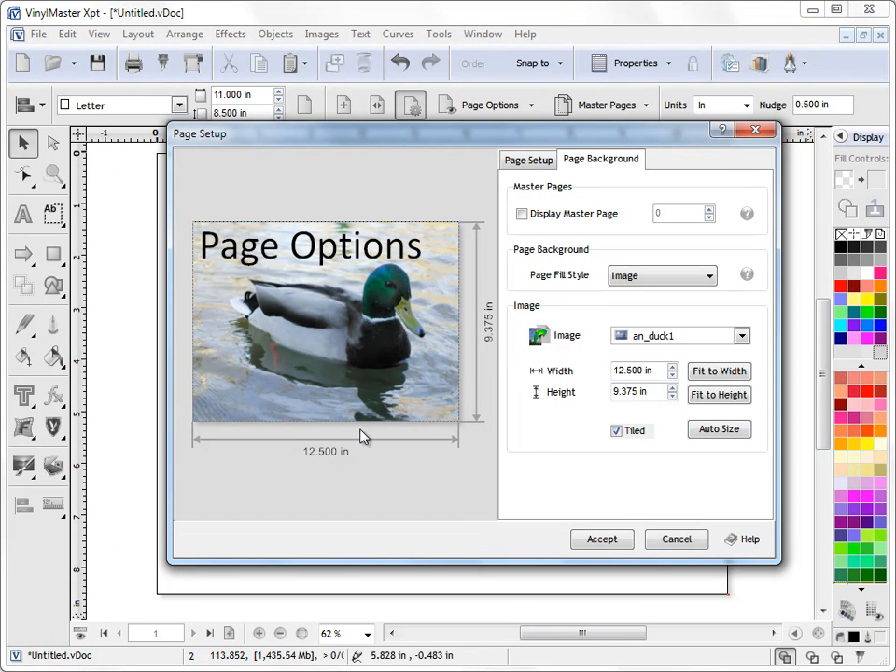
Accept the Page Setup so the 12.5 × 9.375 in duck-background page appears in the document
left_click(601, 538)
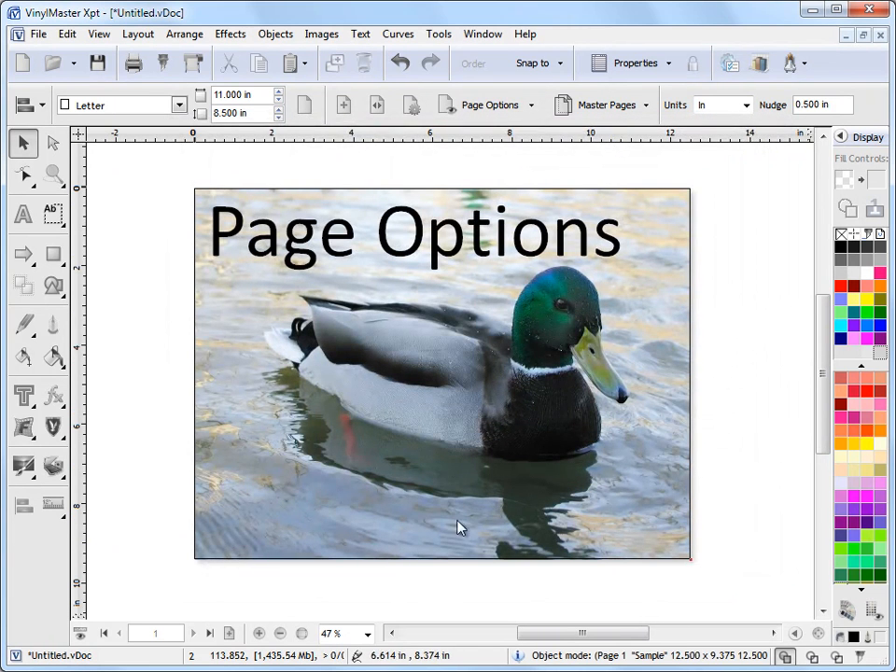
mouse_move(474, 385)
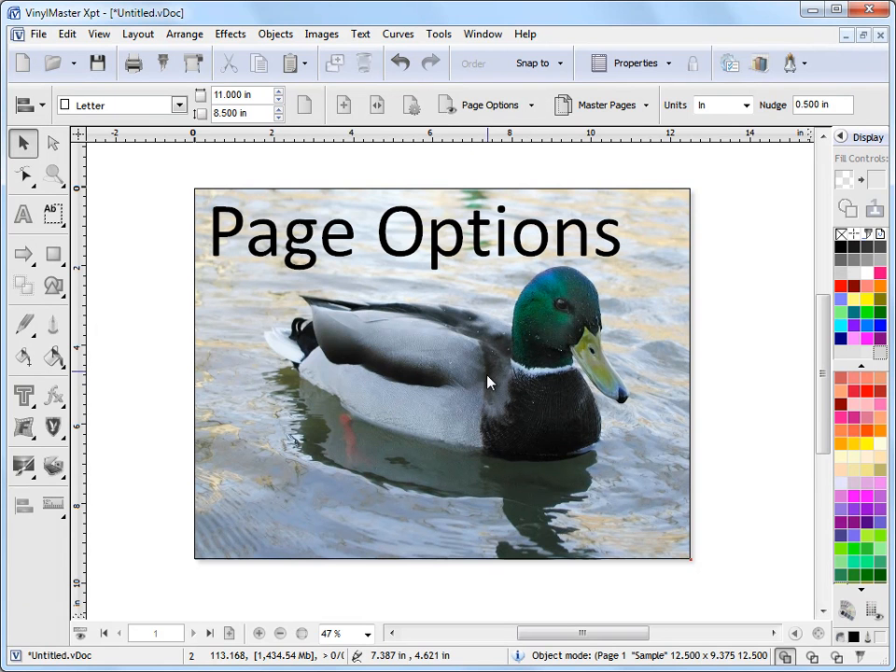
mouse_move(522, 406)
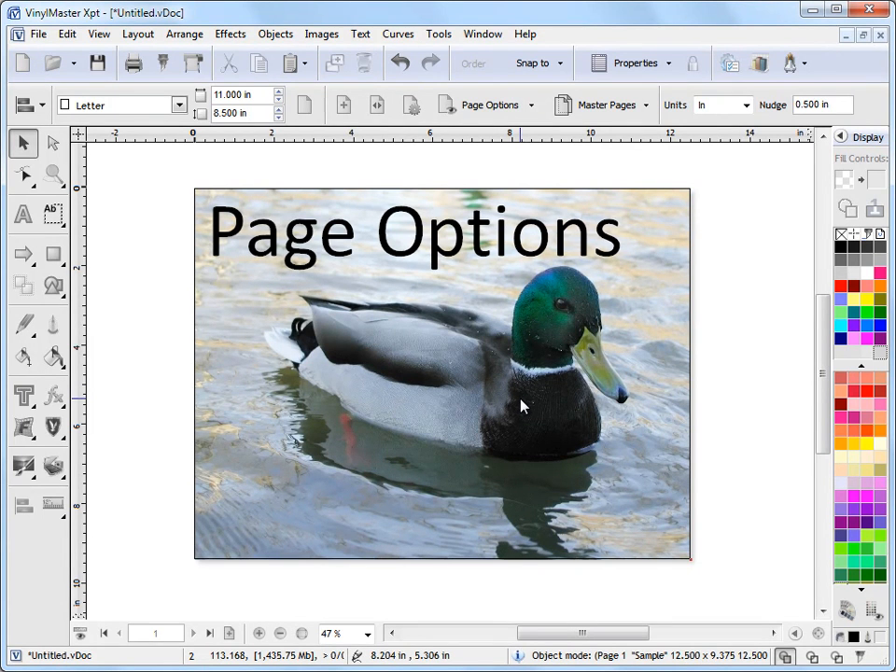